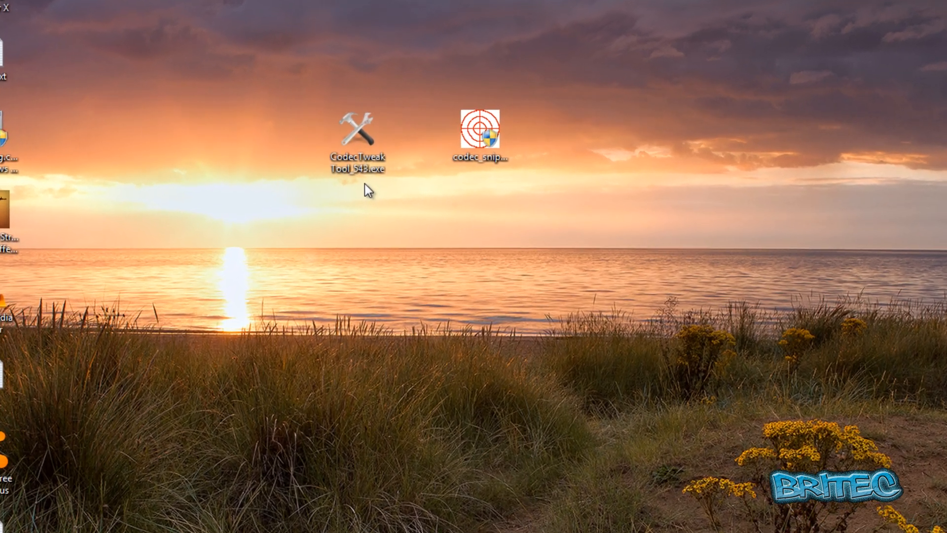
{"action": "mouse_move", "coordinate": [355, 131]}
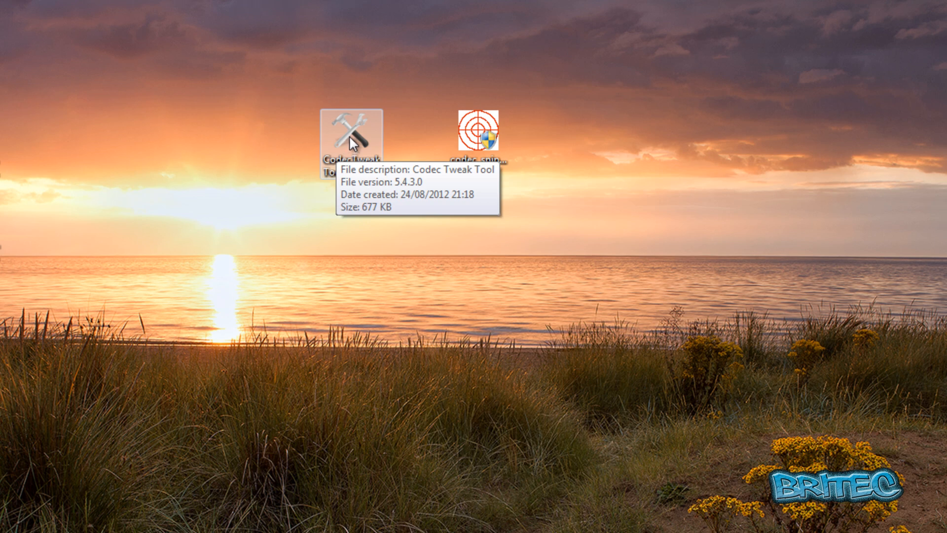
Launch CodecTweakTool_543.exe from the desktop, reaching its main window
{"action": "right_click", "coordinate": [350, 139]}
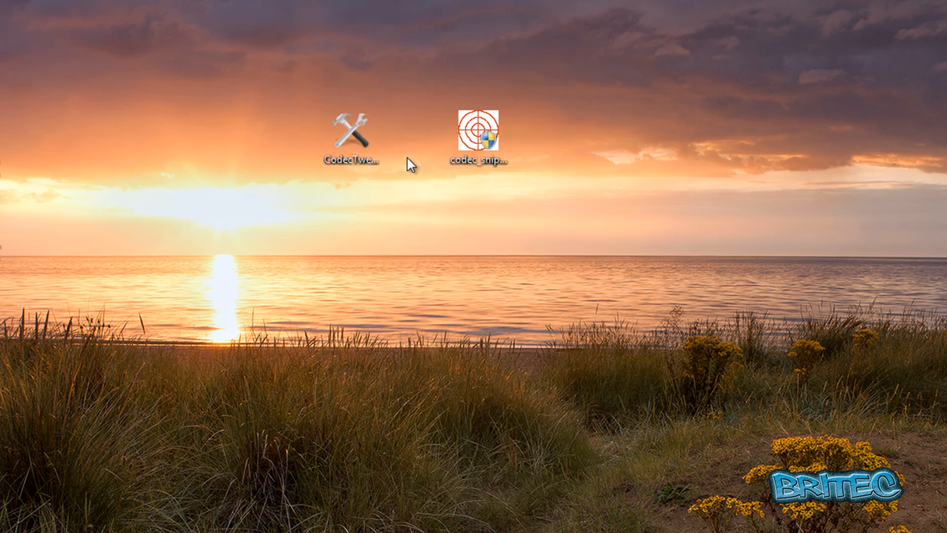
{"action": "double_click", "coordinate": [349, 130]}
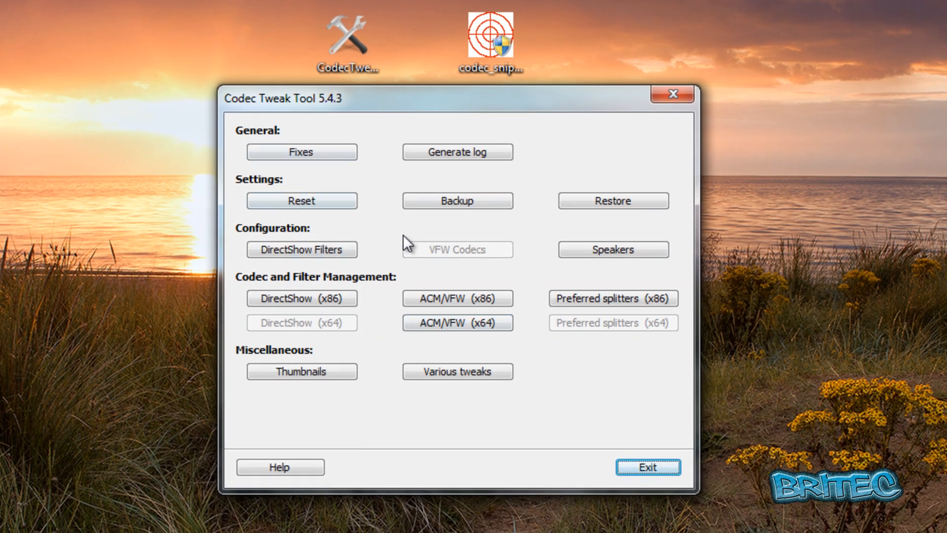
{"action": "left_click", "coordinate": [301, 152]}
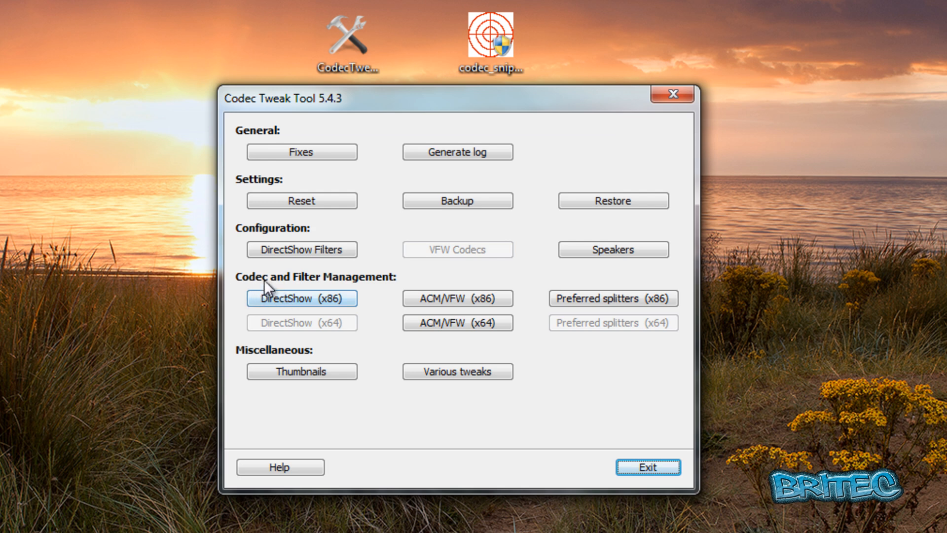
{"action": "mouse_move", "coordinate": [429, 487]}
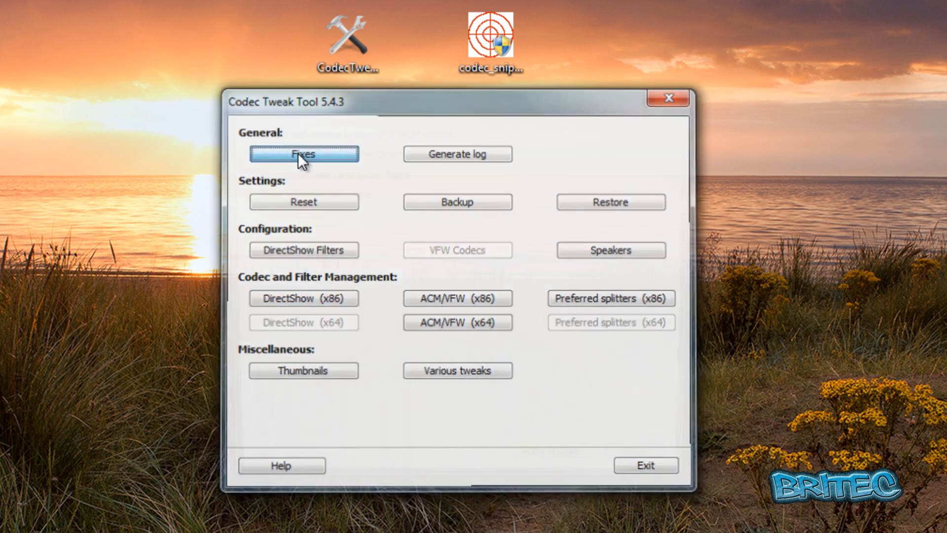
Apply the Fixes with broken VFW/ACM codec and DirectShow filter removal enabled
{"action": "left_click", "coordinate": [303, 154]}
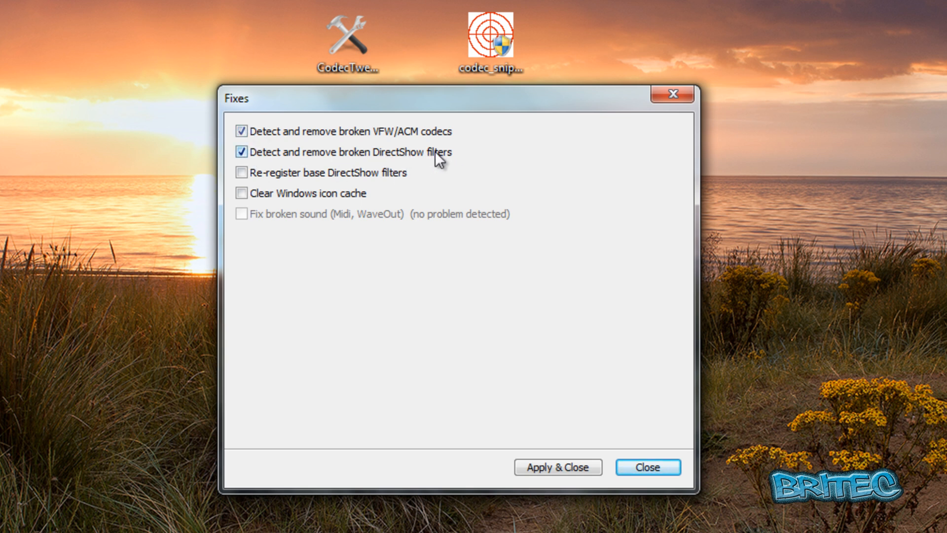
{"action": "mouse_move", "coordinate": [425, 159]}
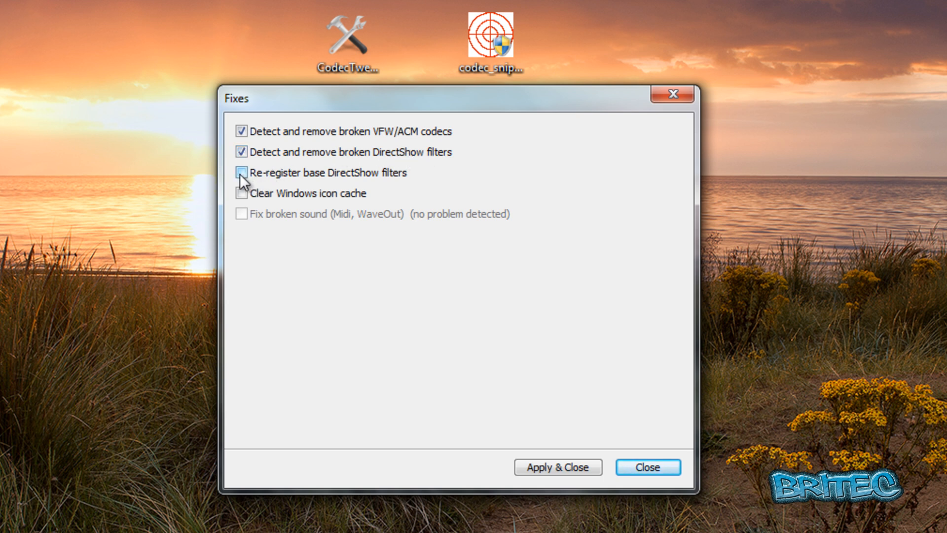
{"action": "mouse_move", "coordinate": [393, 185]}
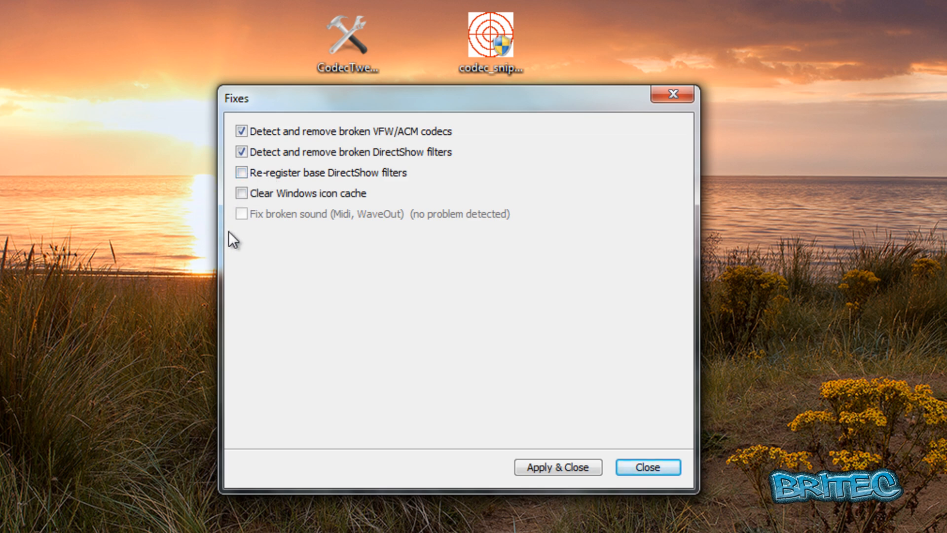
{"action": "mouse_move", "coordinate": [347, 229]}
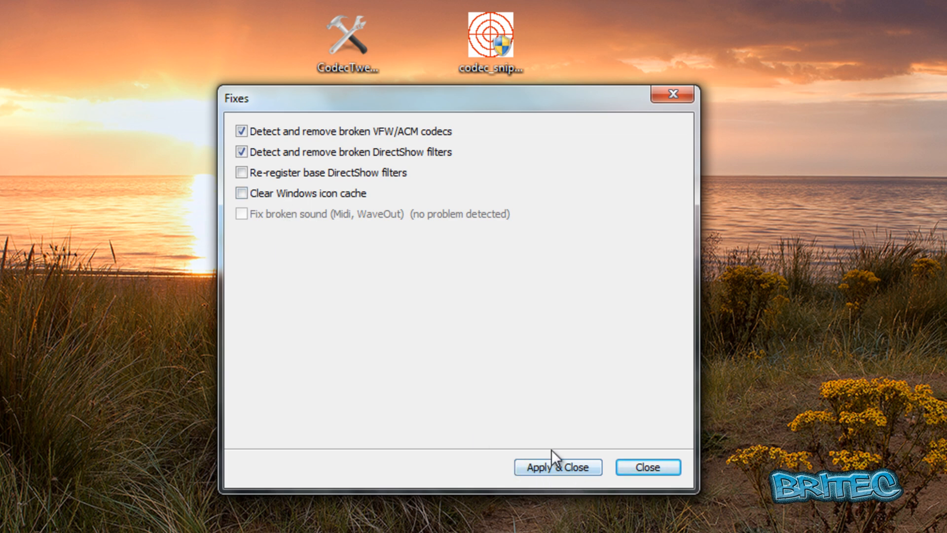
{"action": "left_click", "coordinate": [556, 466]}
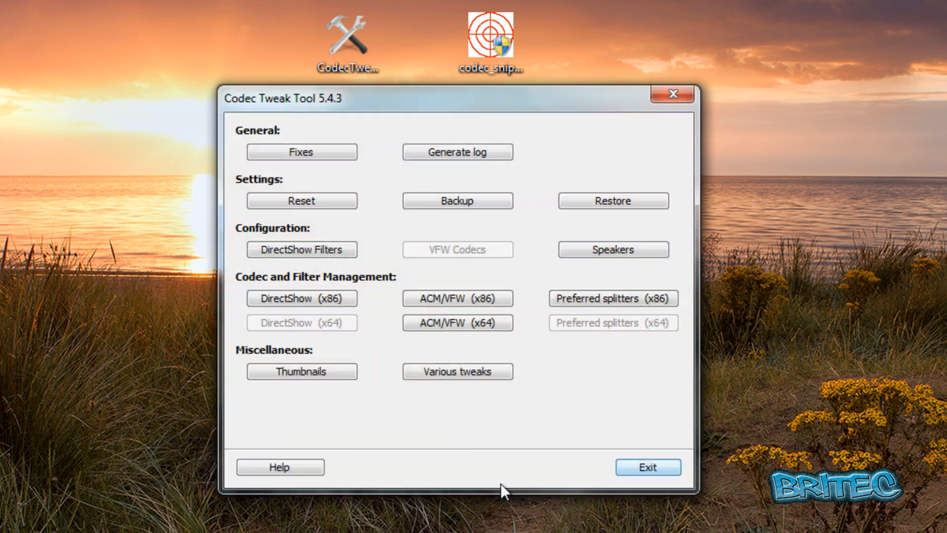
{"action": "mouse_move", "coordinate": [457, 152]}
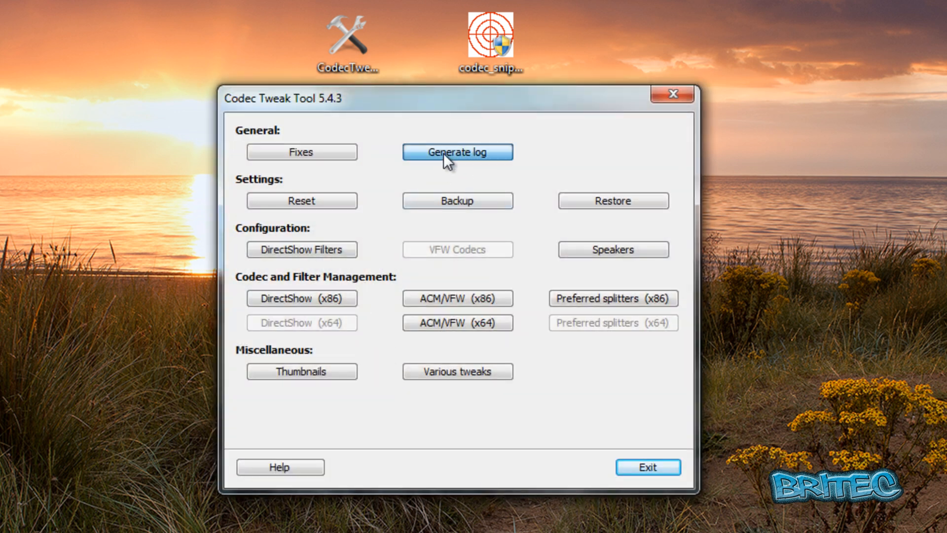
Bring up the Generate log options from the General section
{"action": "left_click", "coordinate": [457, 152]}
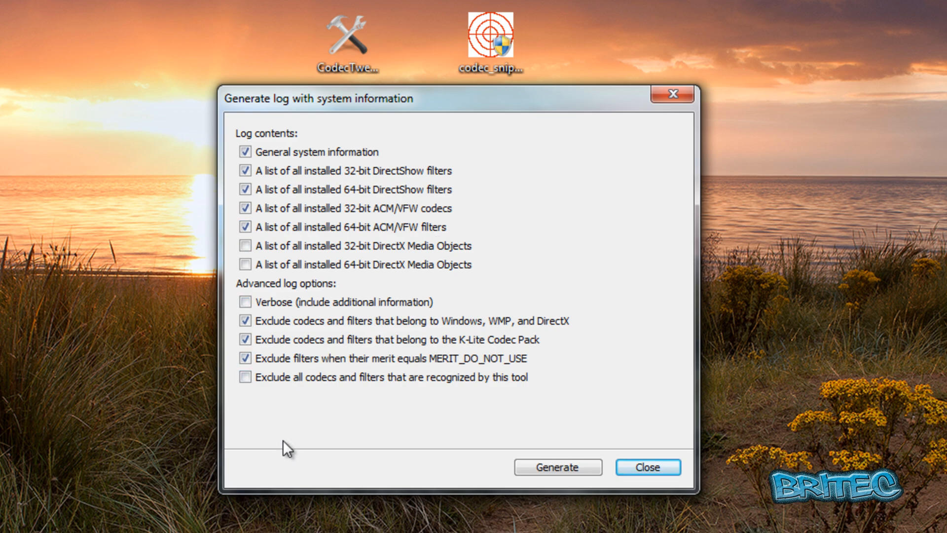
Generate klcp_codec_log and scroll through its system info and filter listings in Notepad
{"action": "left_click", "coordinate": [557, 467]}
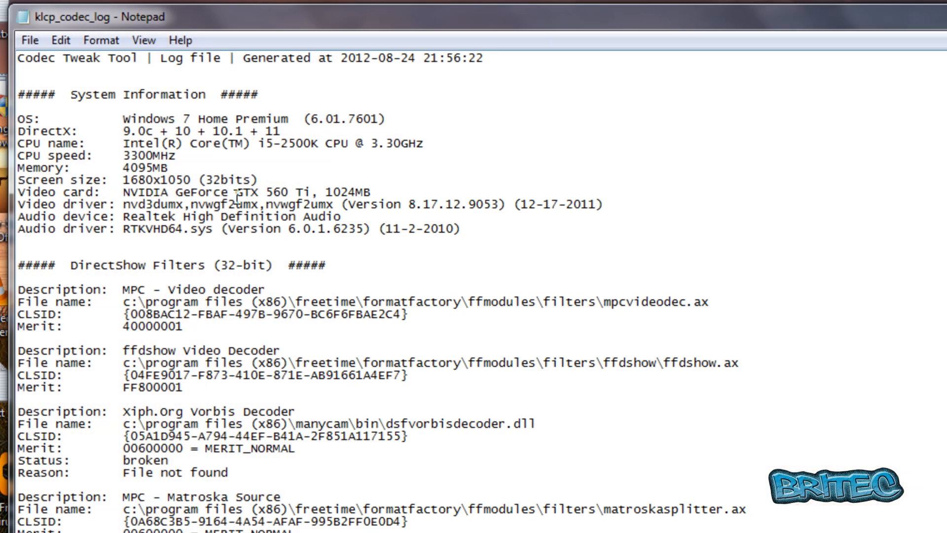
{"action": "scroll", "scroll_direction": "down", "scroll_amount": 3}
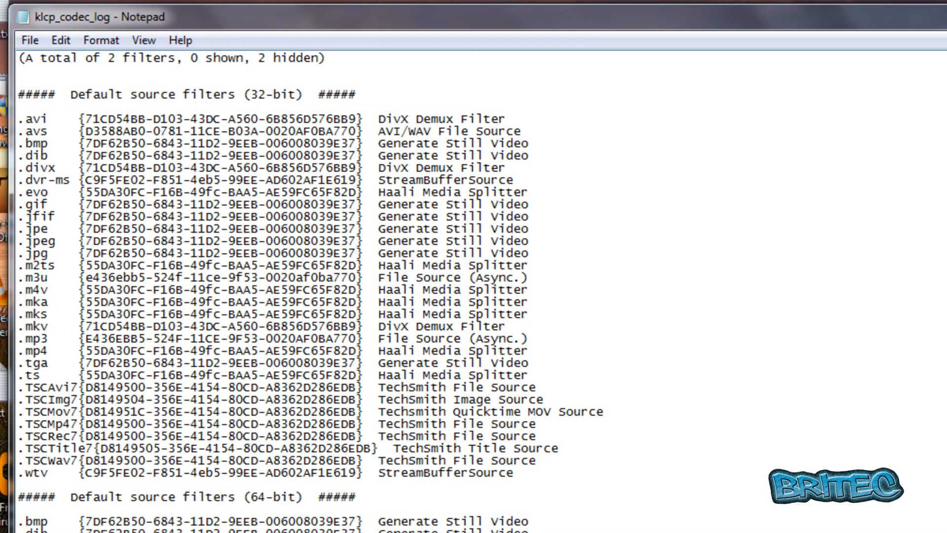
{"action": "scroll", "scroll_direction": "down", "scroll_amount": 3}
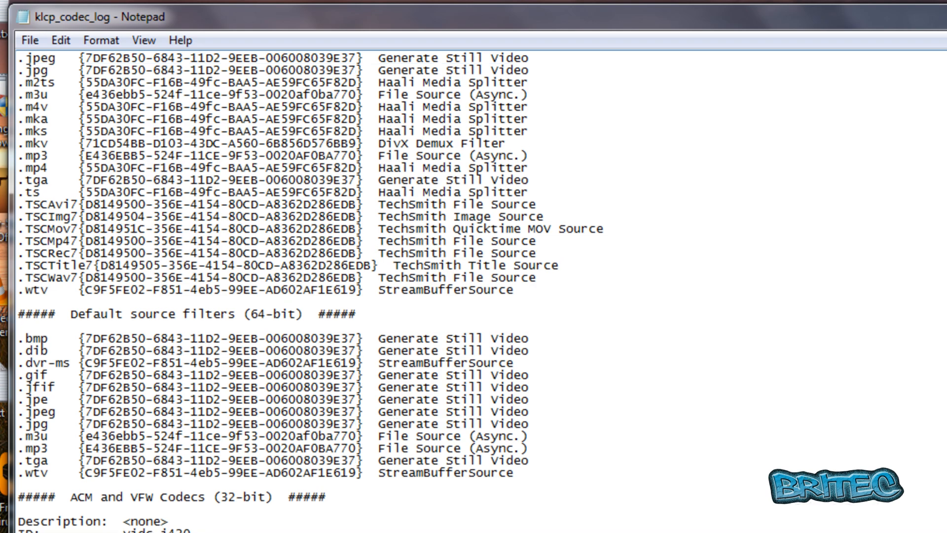
{"action": "scroll", "scroll_direction": "down", "scroll_amount": 3}
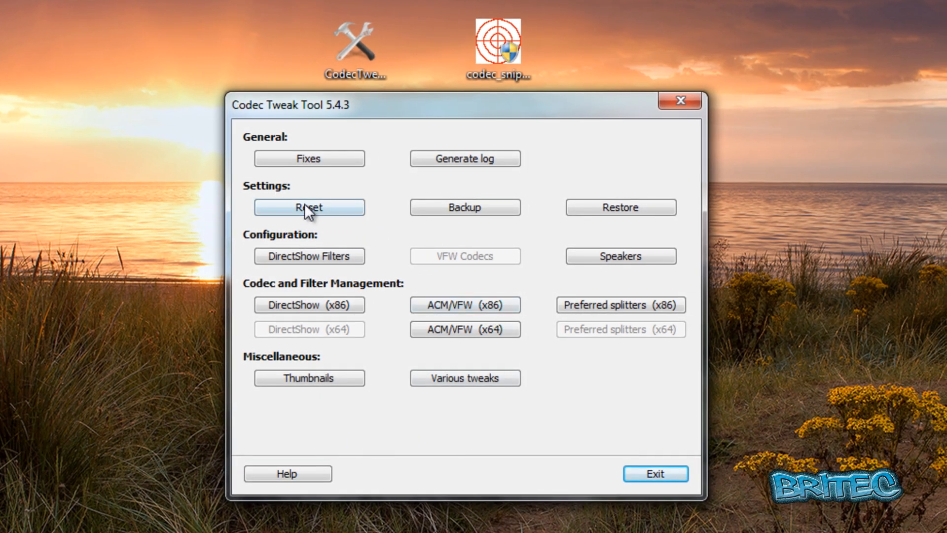
Reset the settings of ffdshow, AC3Filter, Haali Media Splitter and DirectVobSub
{"action": "left_click", "coordinate": [308, 207]}
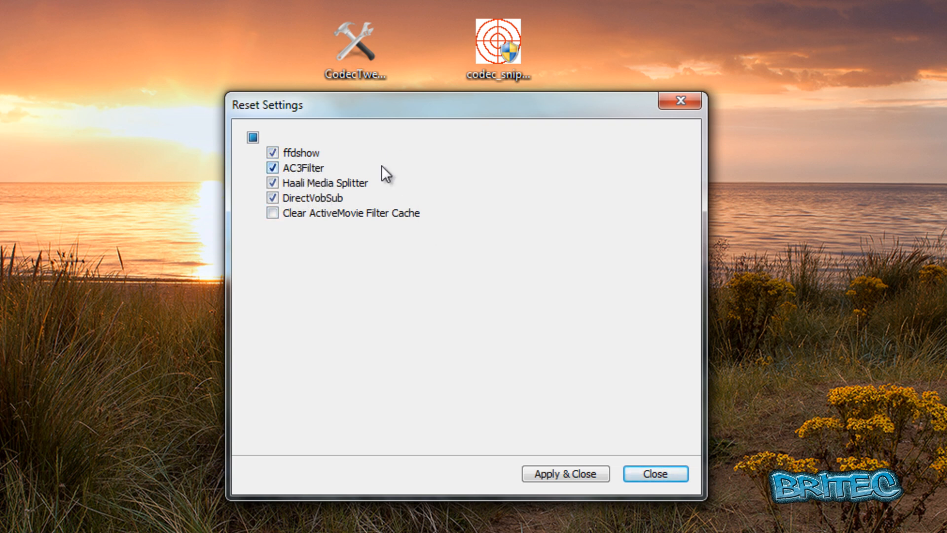
{"action": "mouse_move", "coordinate": [348, 192]}
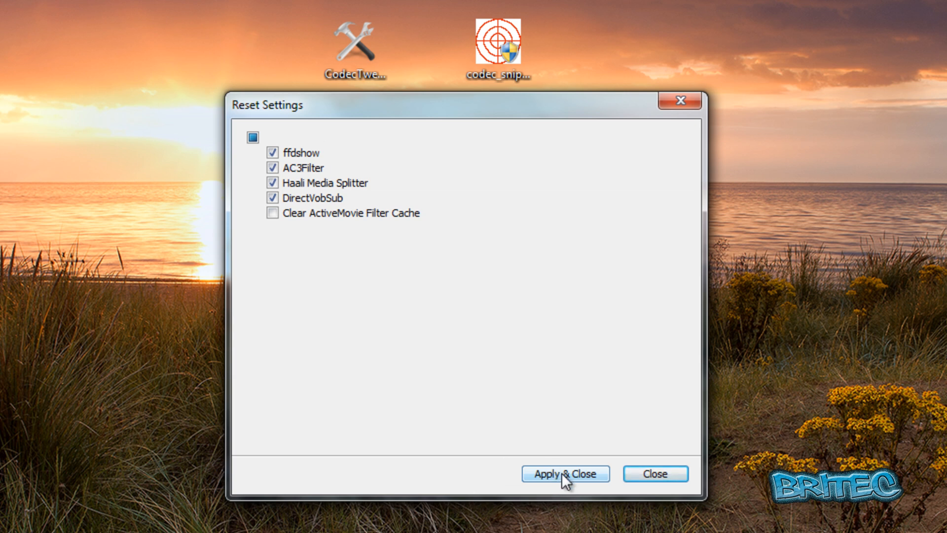
{"action": "left_click", "coordinate": [566, 473]}
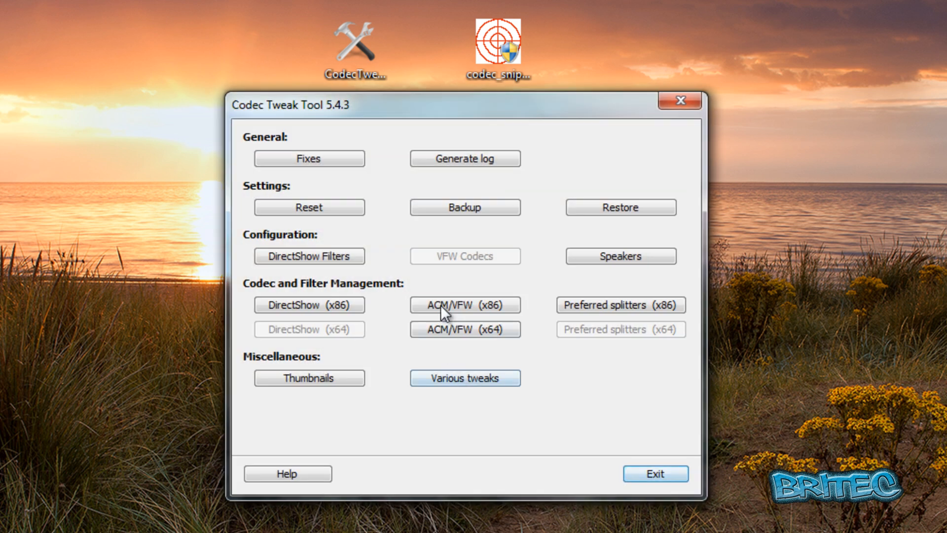
{"action": "mouse_move", "coordinate": [465, 207]}
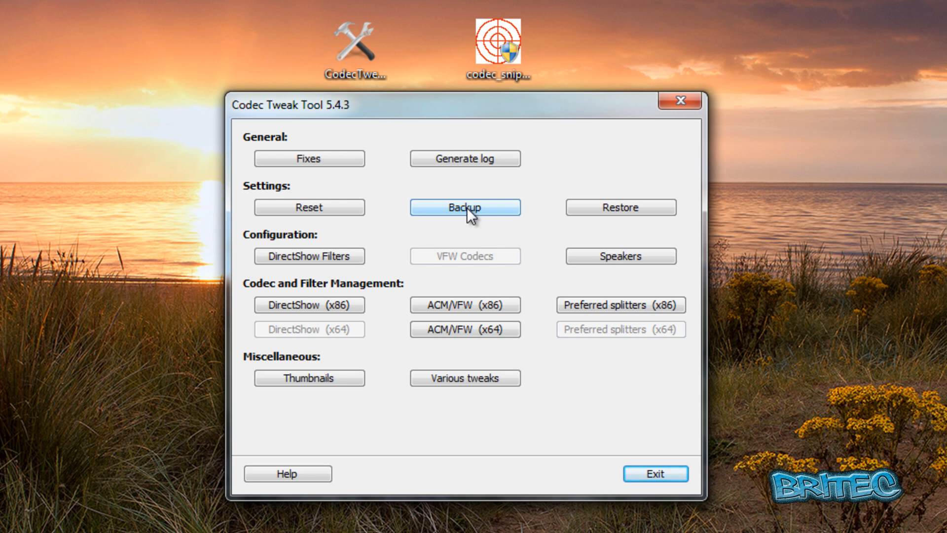
{"action": "left_click", "coordinate": [465, 208]}
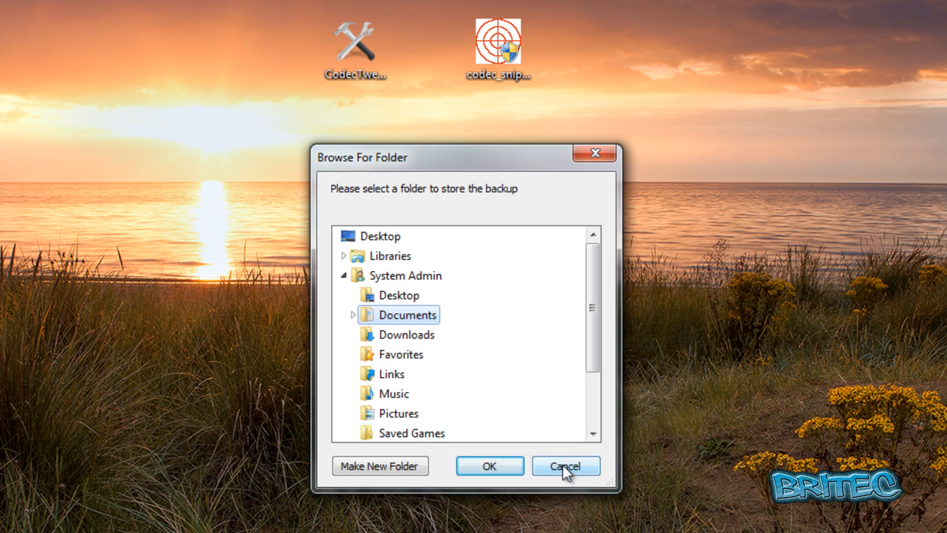
{"action": "left_click", "coordinate": [564, 465]}
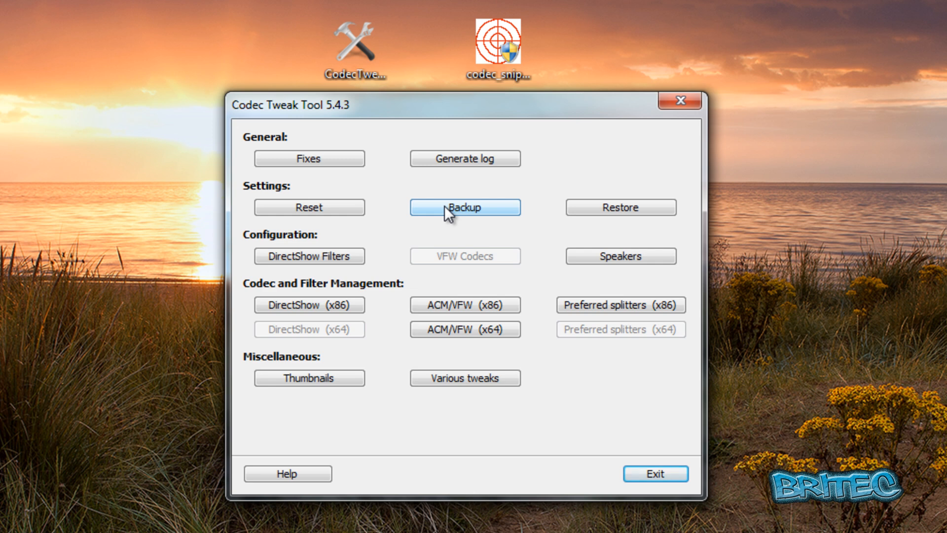
{"action": "mouse_move", "coordinate": [487, 196]}
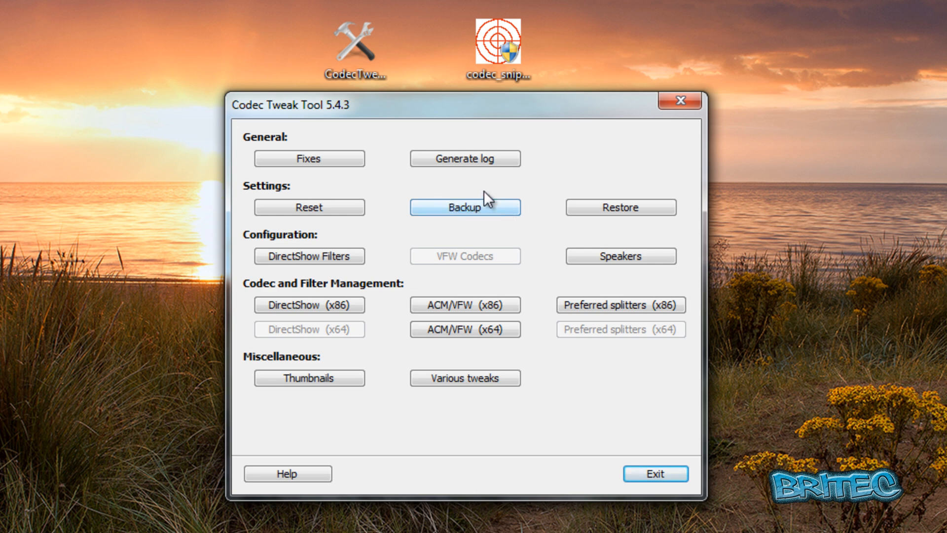
{"action": "mouse_move", "coordinate": [510, 218]}
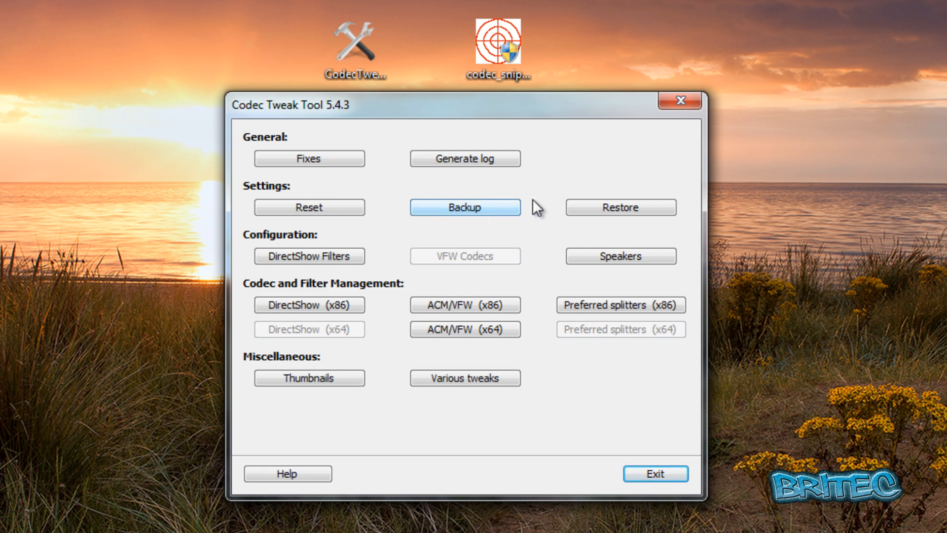
{"action": "mouse_move", "coordinate": [491, 213]}
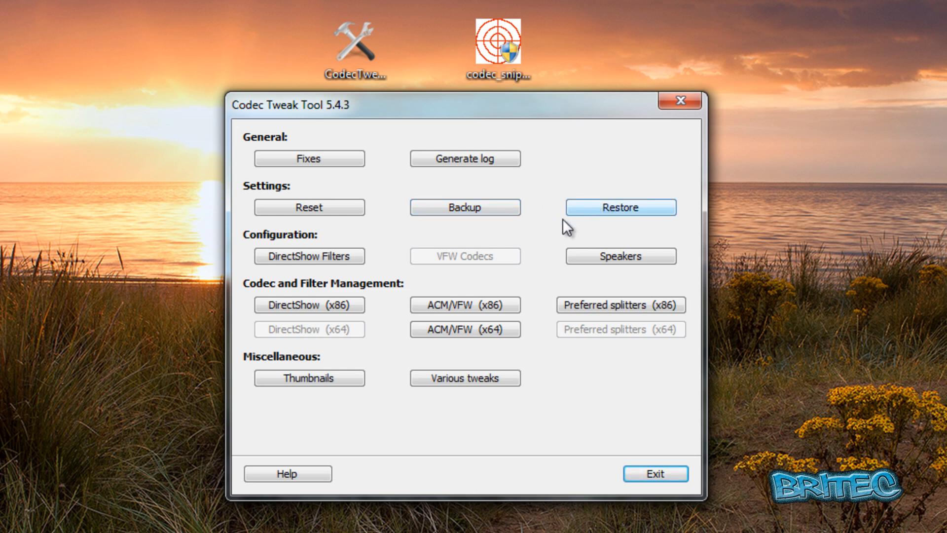
{"action": "mouse_move", "coordinate": [305, 245]}
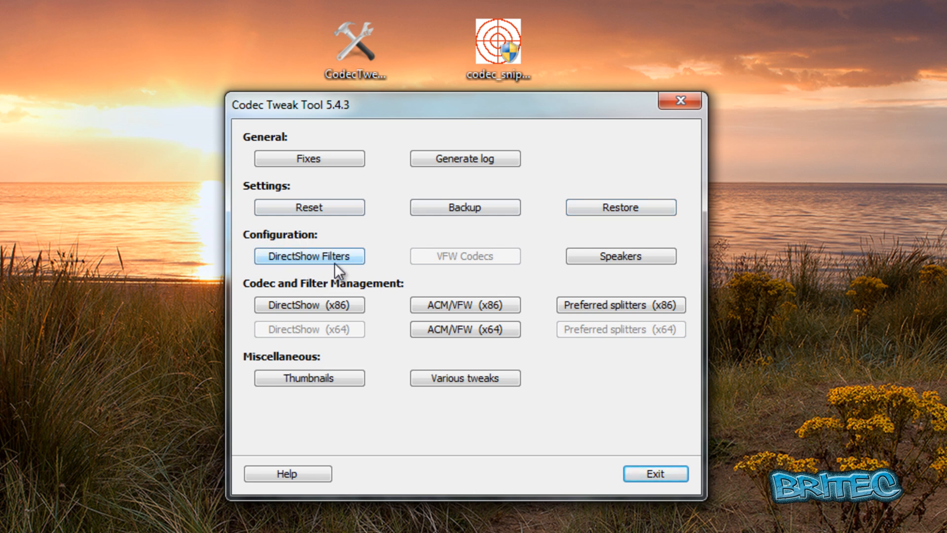
Show the DirectShow Filter Configuration list under Configuration
{"action": "left_click", "coordinate": [309, 255]}
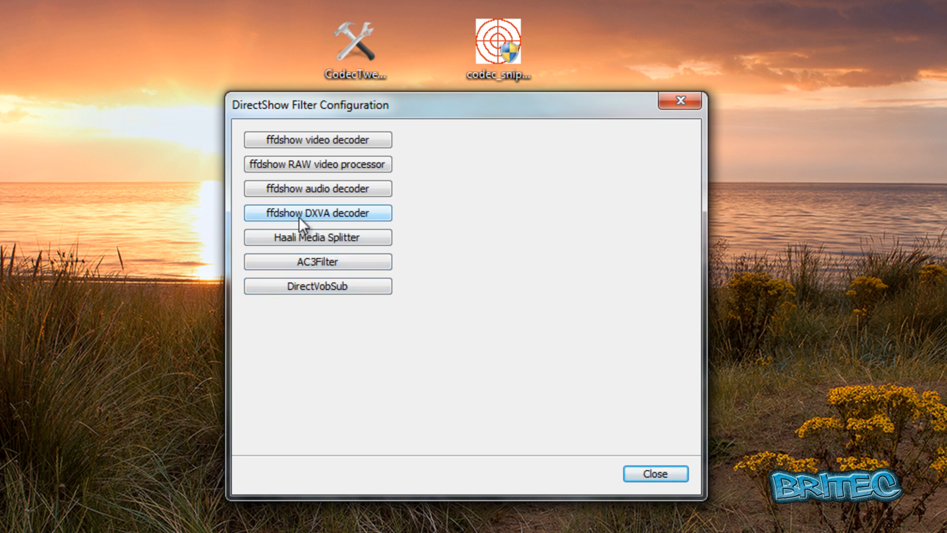
{"action": "mouse_move", "coordinate": [308, 178]}
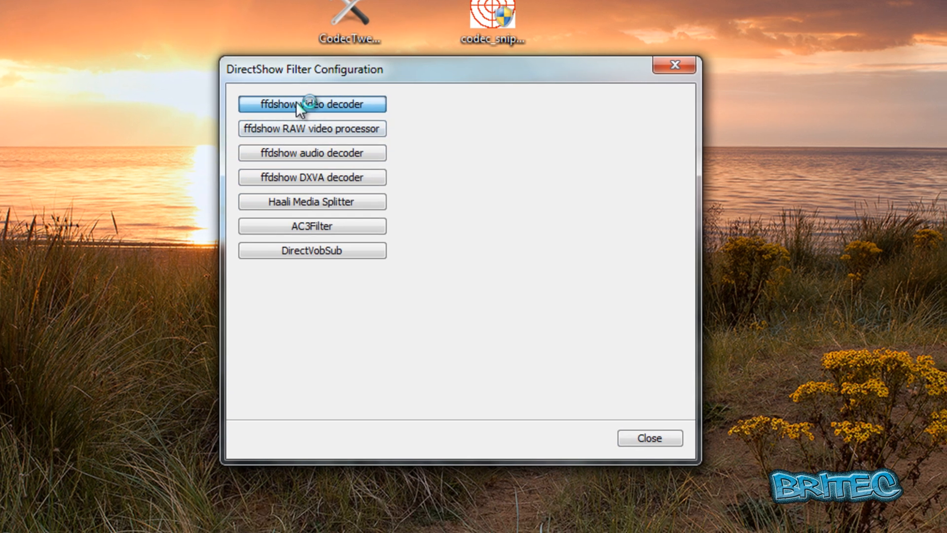
Review ffdshow's Codecs, DirectShow control and Keys & remote settings pages
{"action": "left_click", "coordinate": [311, 103]}
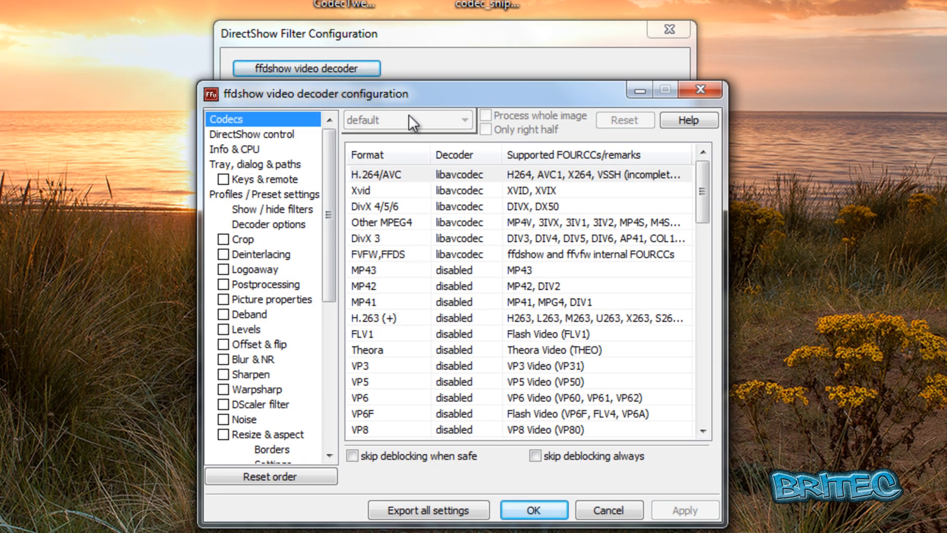
{"action": "left_click_drag", "start_coordinate": [423, 94], "coordinate": [424, 51]}
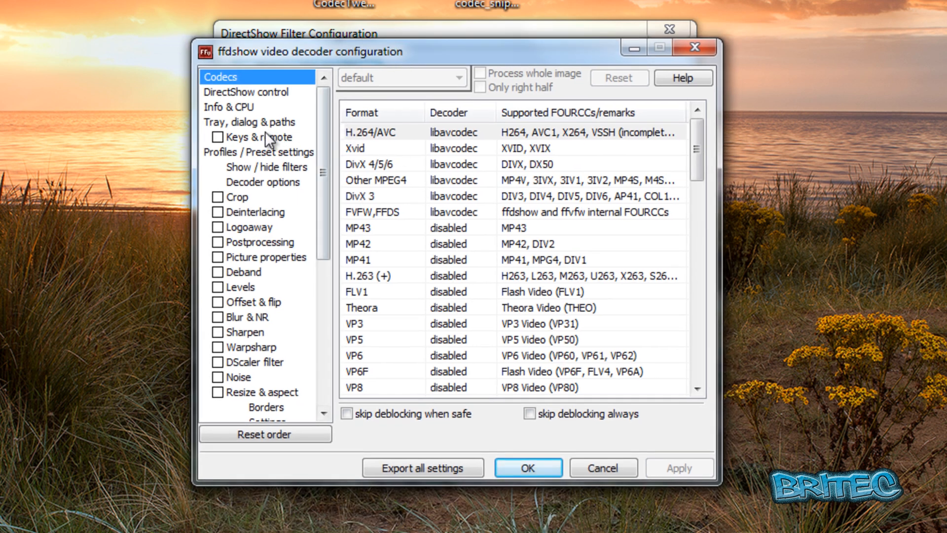
{"action": "left_click", "coordinate": [247, 92]}
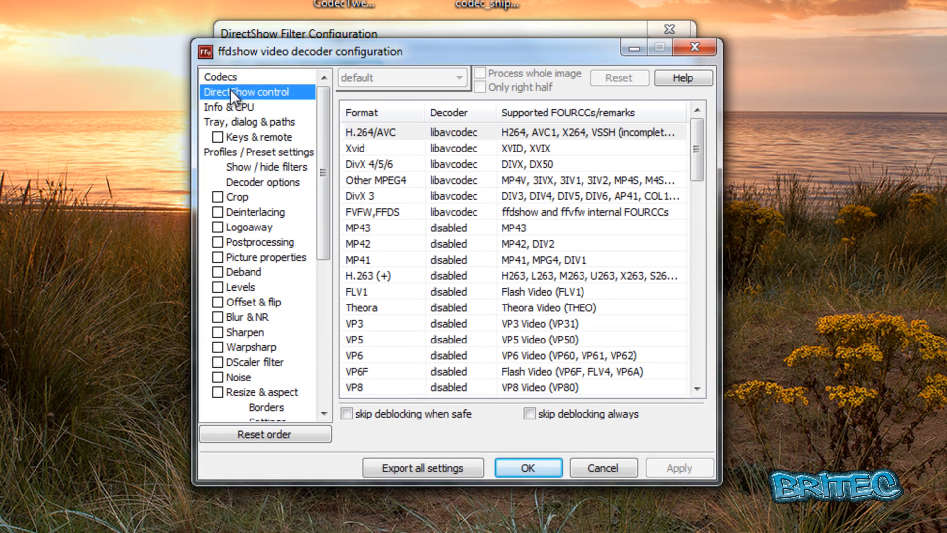
{"action": "left_click", "coordinate": [220, 77]}
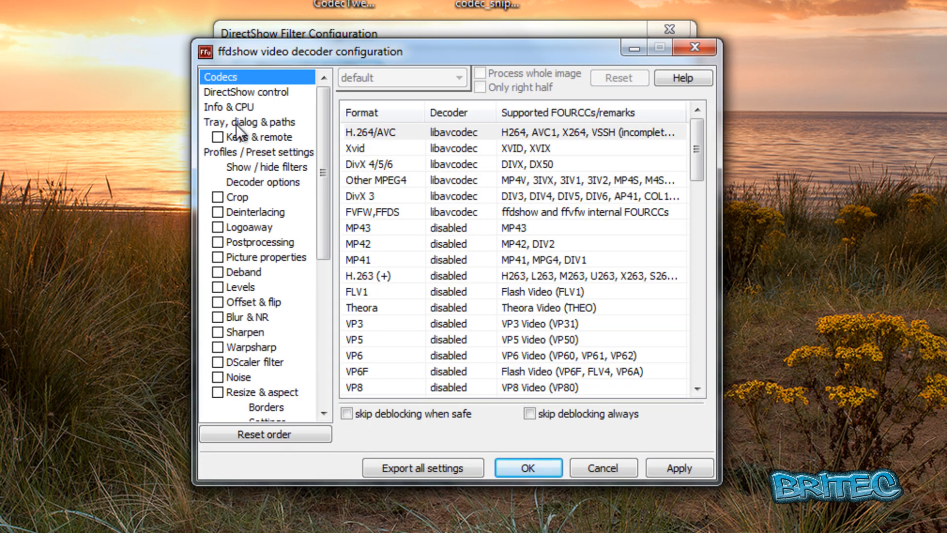
{"action": "left_click", "coordinate": [256, 136]}
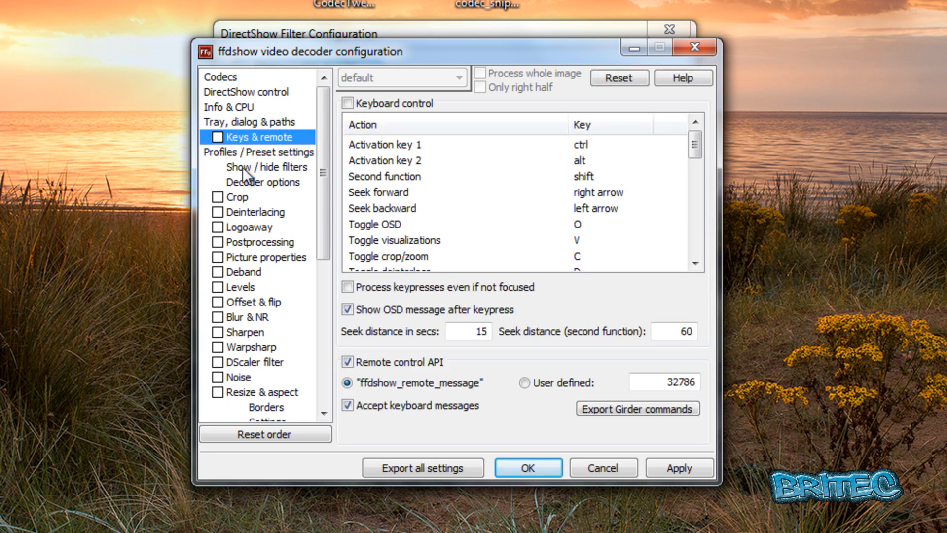
Review ffdshow's Show/hide filters, Crop and Logoaway pages, then close the filter list
{"action": "left_click", "coordinate": [267, 168]}
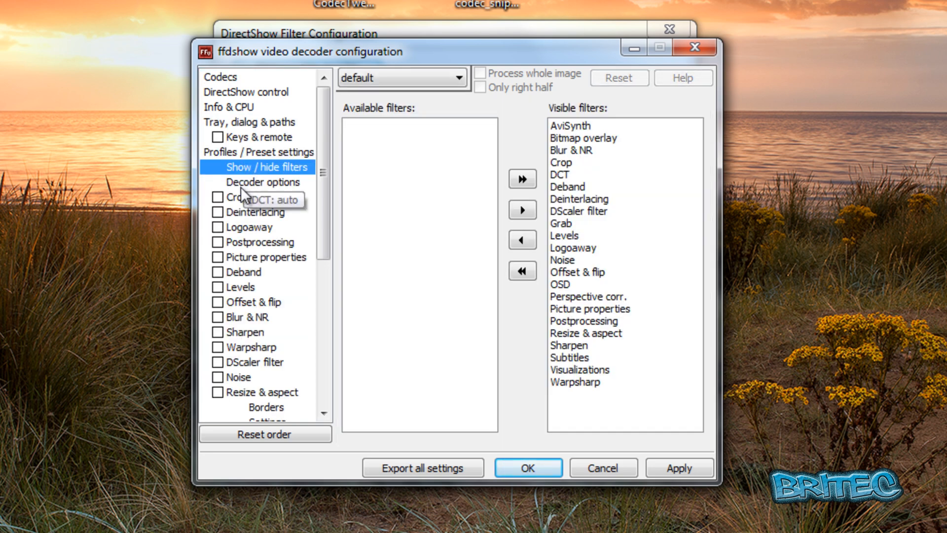
{"action": "left_click", "coordinate": [238, 198]}
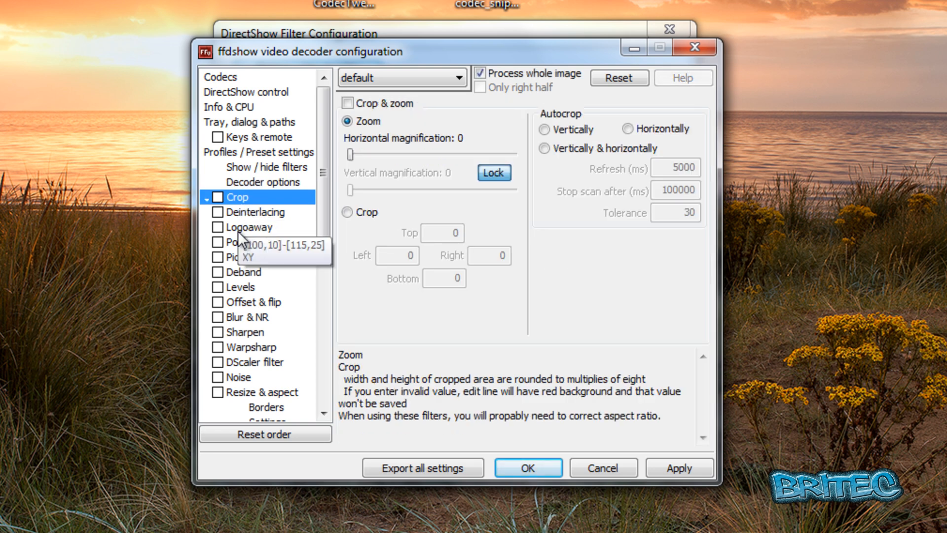
{"action": "left_click", "coordinate": [249, 227]}
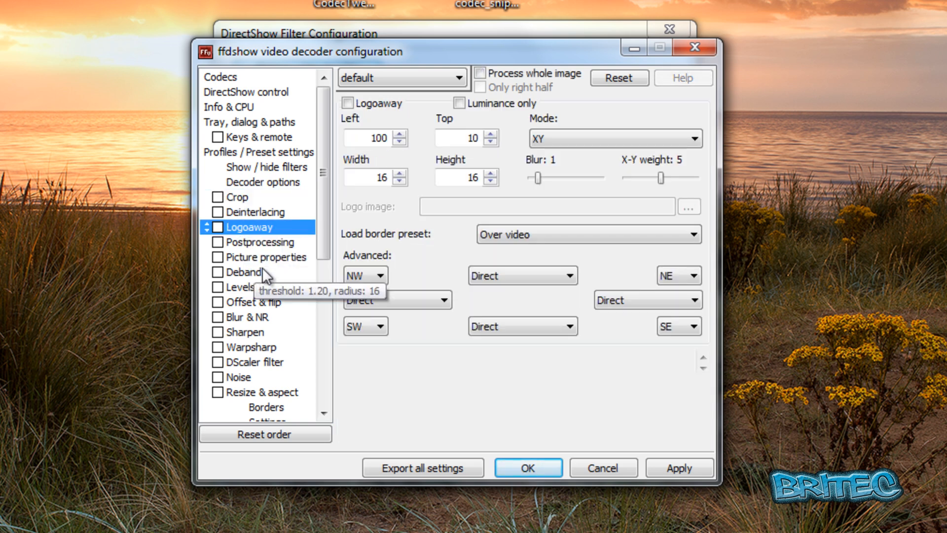
{"action": "mouse_move", "coordinate": [284, 307]}
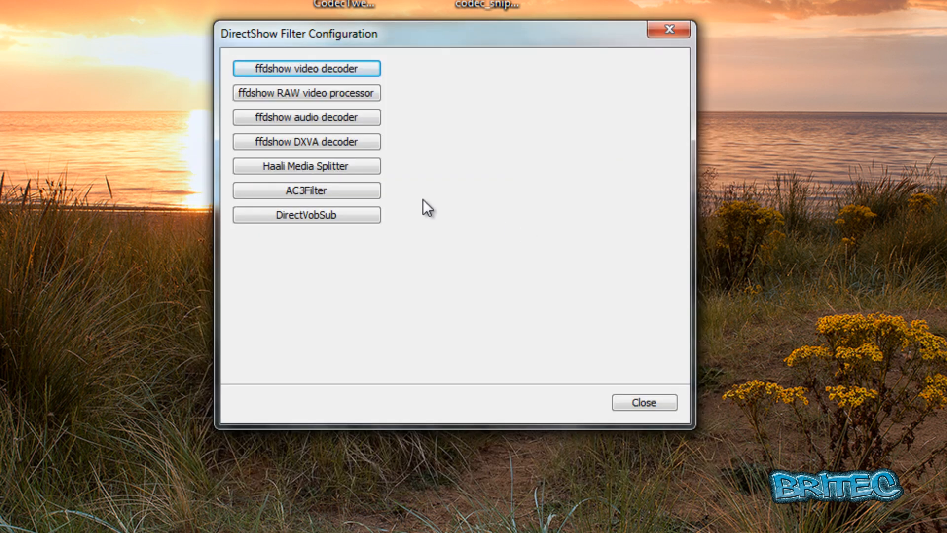
{"action": "left_click", "coordinate": [643, 403]}
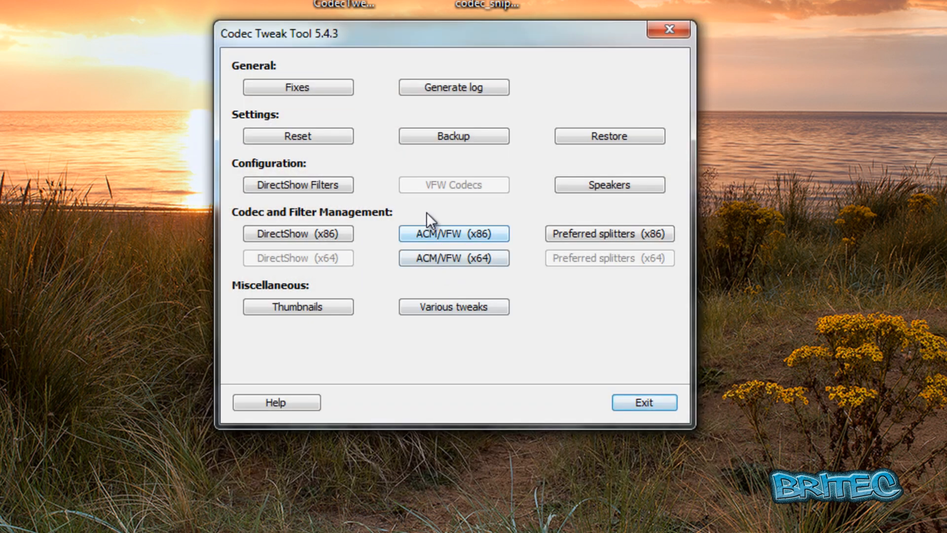
{"action": "left_click", "coordinate": [609, 184]}
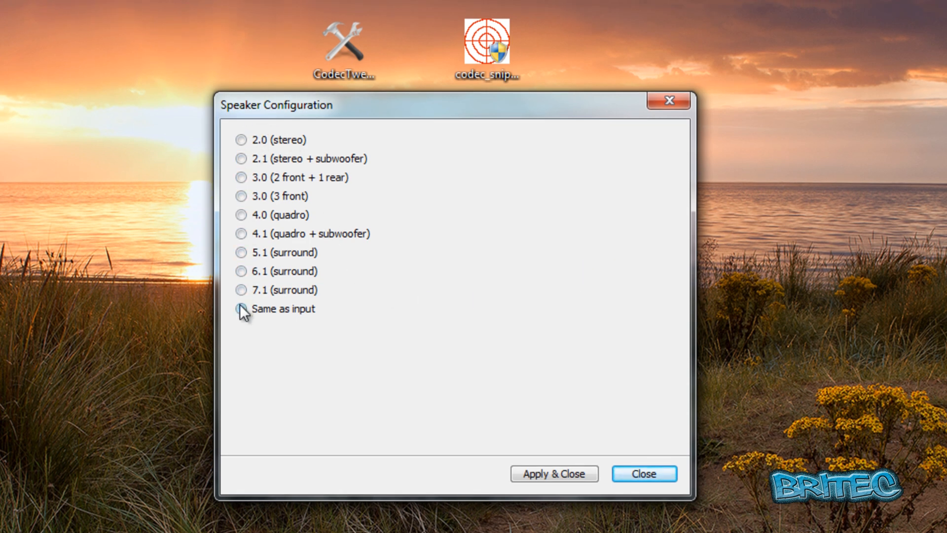
{"action": "left_click", "coordinate": [643, 473]}
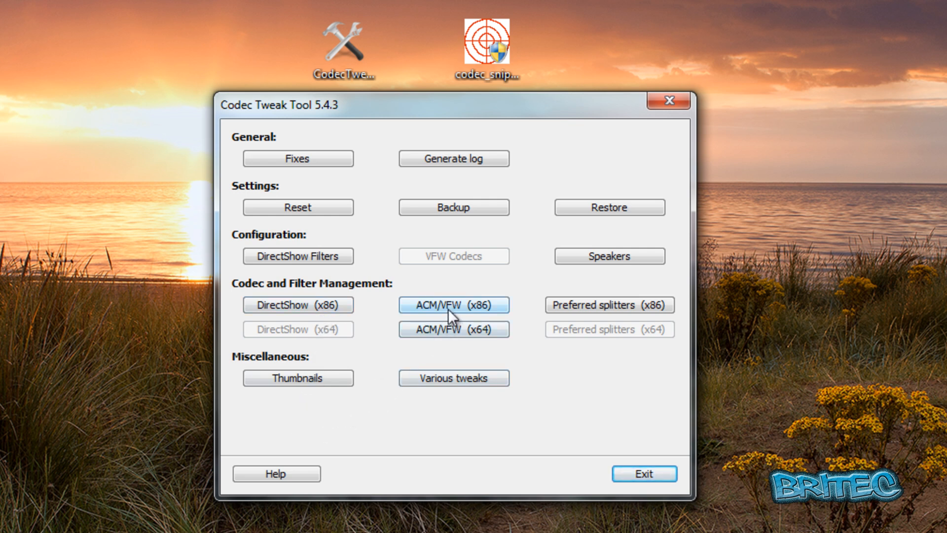
{"action": "mouse_move", "coordinate": [616, 319]}
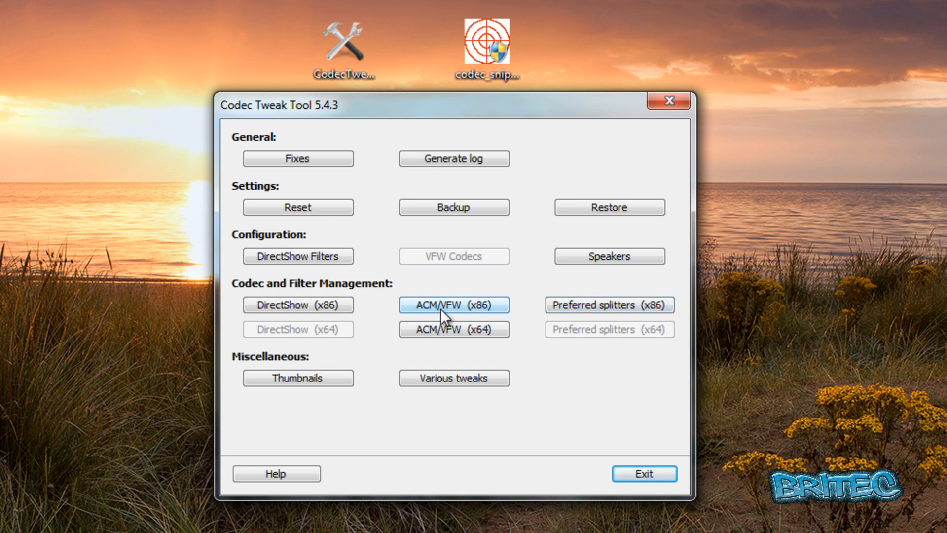
{"action": "mouse_move", "coordinate": [466, 324]}
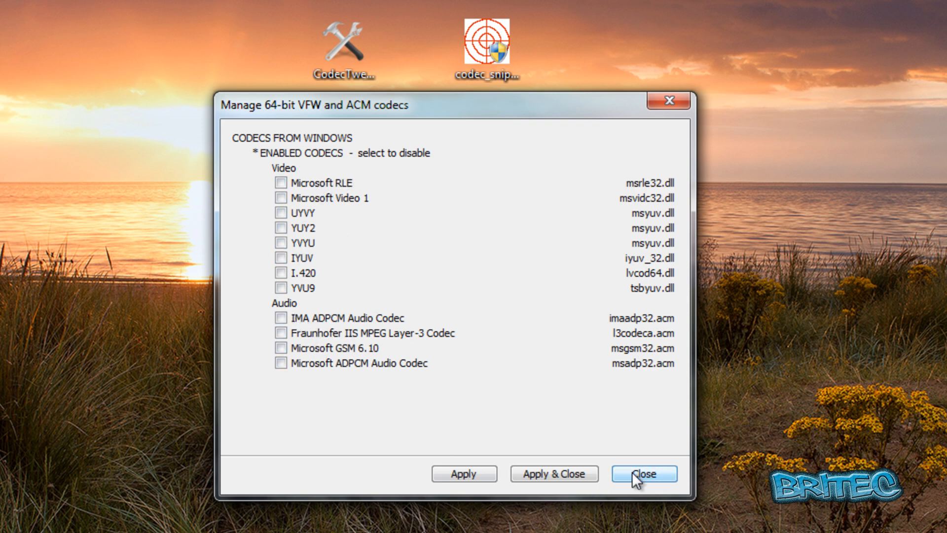
Close the 64-bit codec manager and bring up the Thumbnail Settings window
{"action": "left_click", "coordinate": [642, 473]}
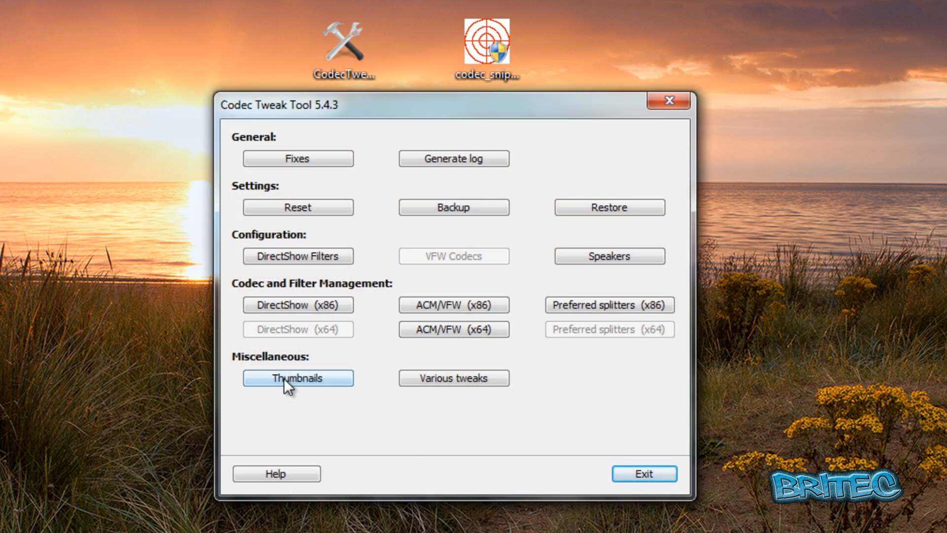
{"action": "left_click", "coordinate": [297, 378]}
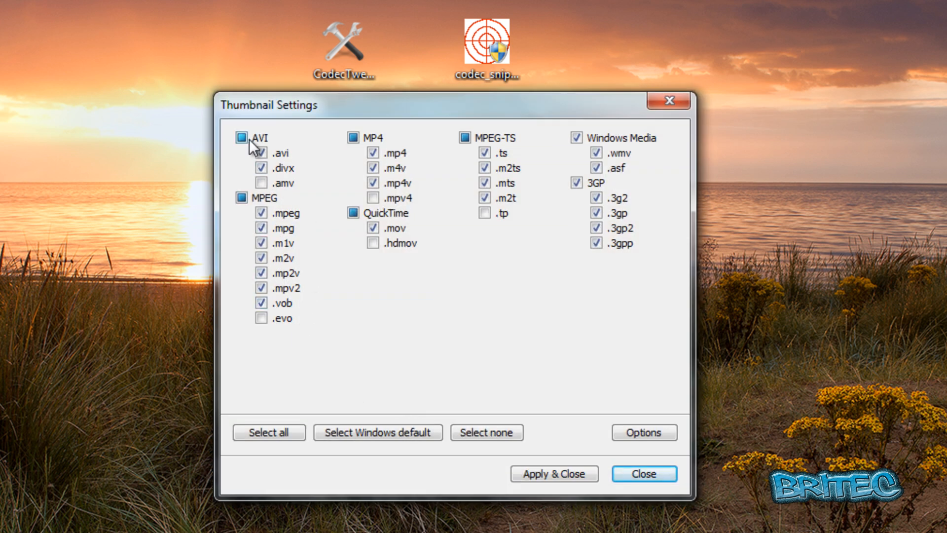
{"action": "left_click", "coordinate": [241, 137]}
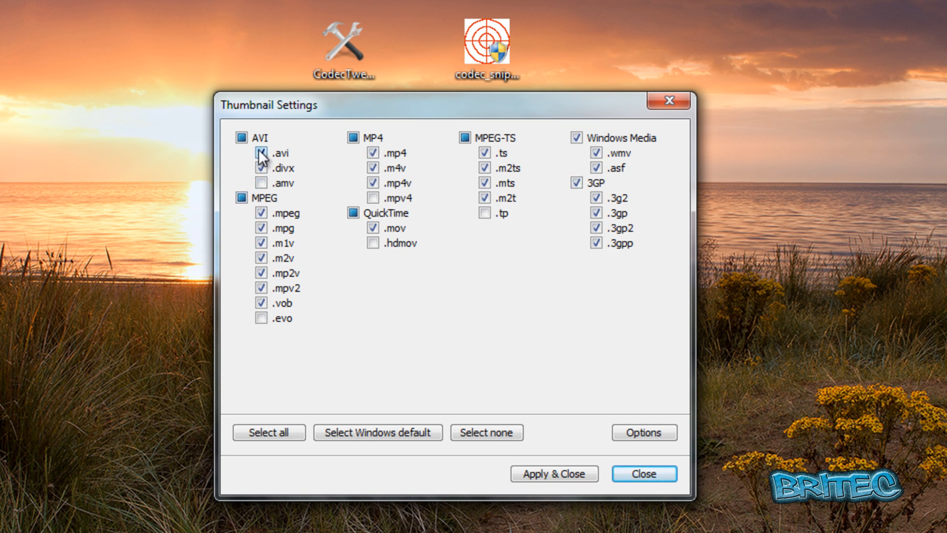
{"action": "left_click", "coordinate": [260, 153]}
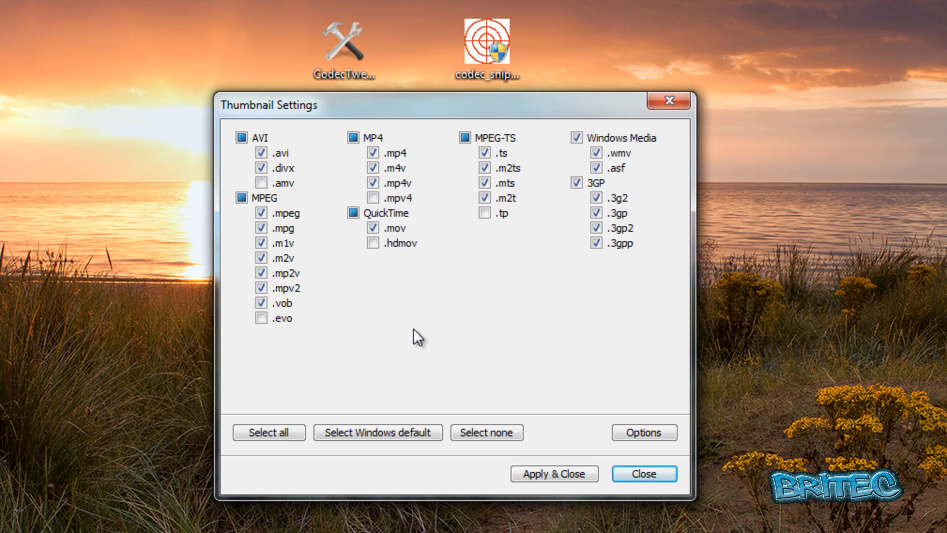
Review the video file-type checkboxes for thumbnails and close the Thumbnail Settings
{"action": "left_click", "coordinate": [260, 212]}
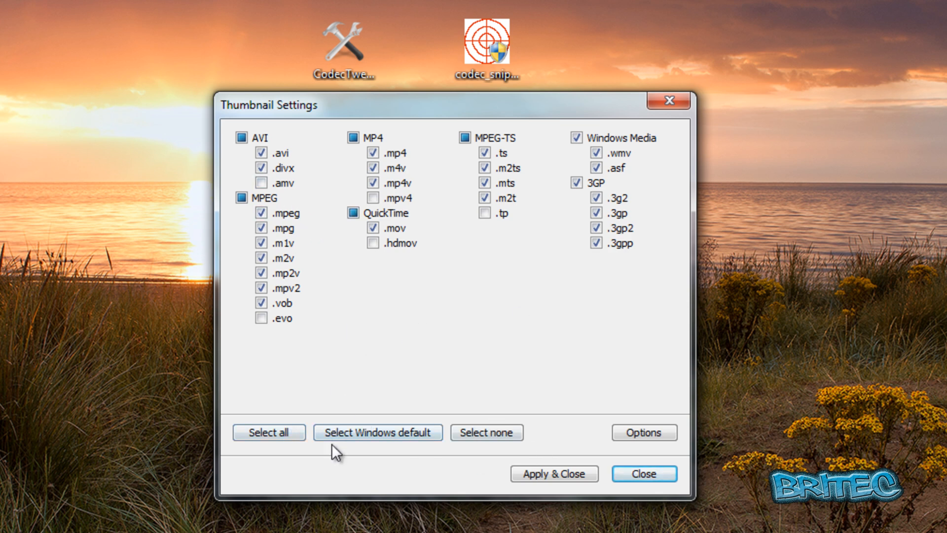
{"action": "left_click", "coordinate": [643, 432]}
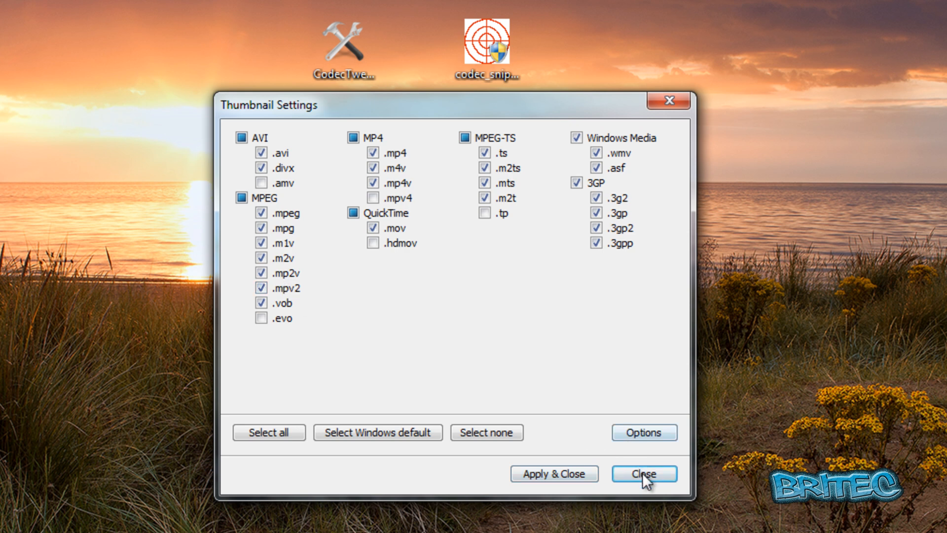
{"action": "left_click", "coordinate": [642, 473]}
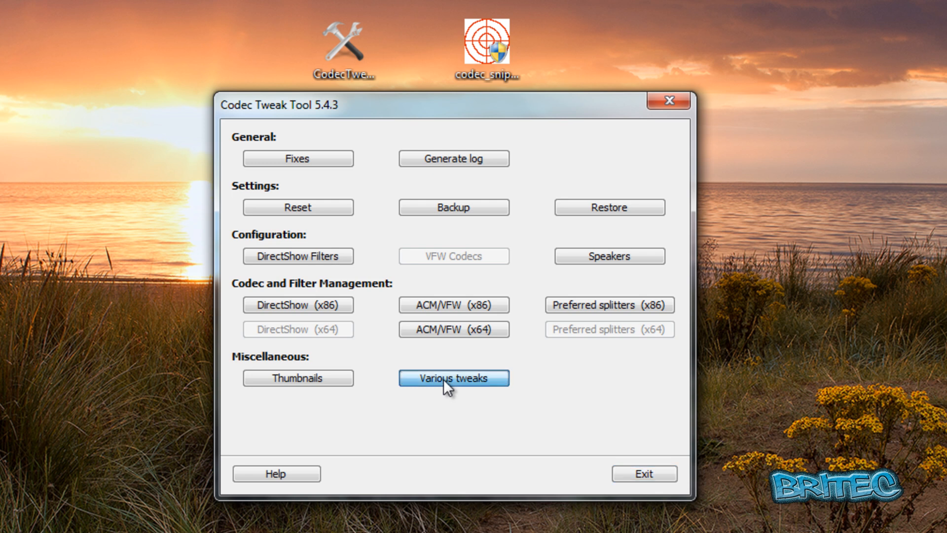
{"action": "left_click", "coordinate": [454, 378]}
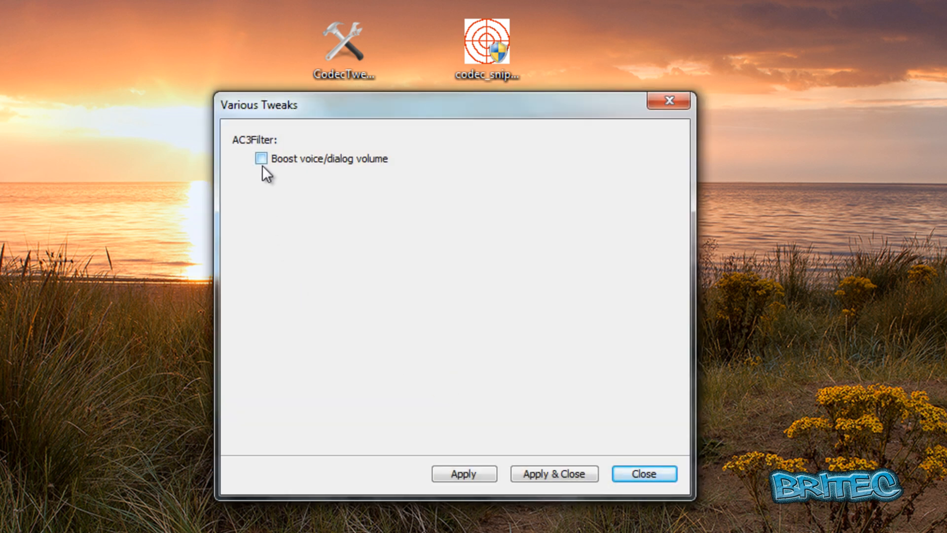
{"action": "mouse_move", "coordinate": [375, 174]}
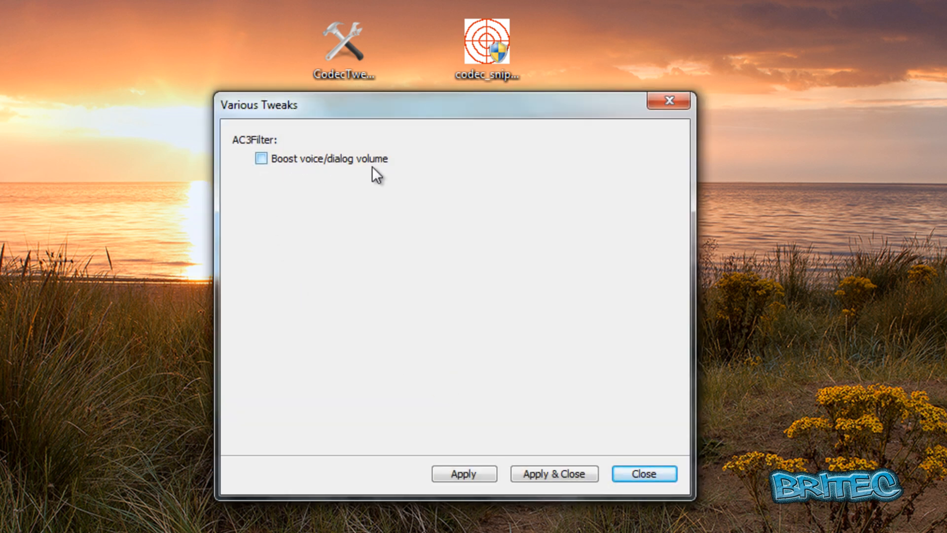
{"action": "mouse_move", "coordinate": [332, 173]}
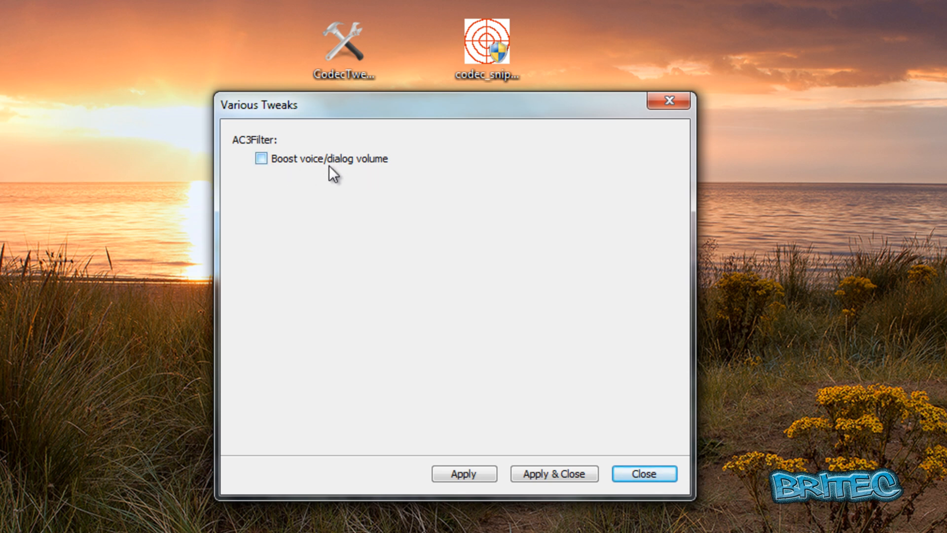
{"action": "left_click", "coordinate": [643, 473]}
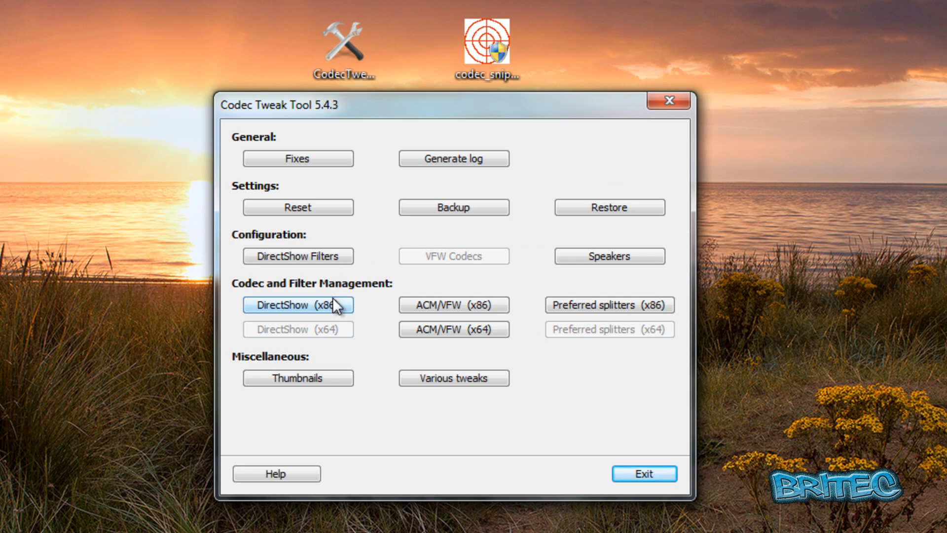
{"action": "mouse_move", "coordinate": [373, 465]}
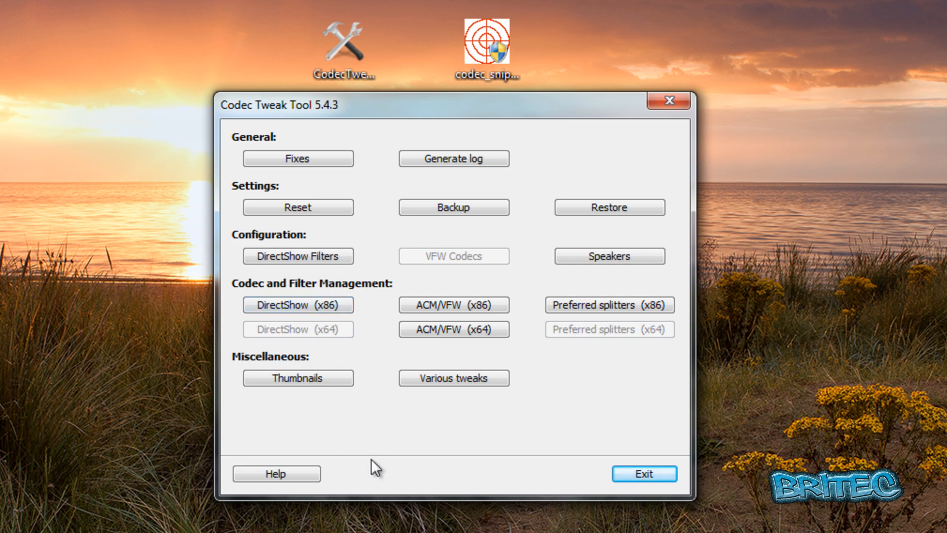
{"action": "mouse_move", "coordinate": [444, 432]}
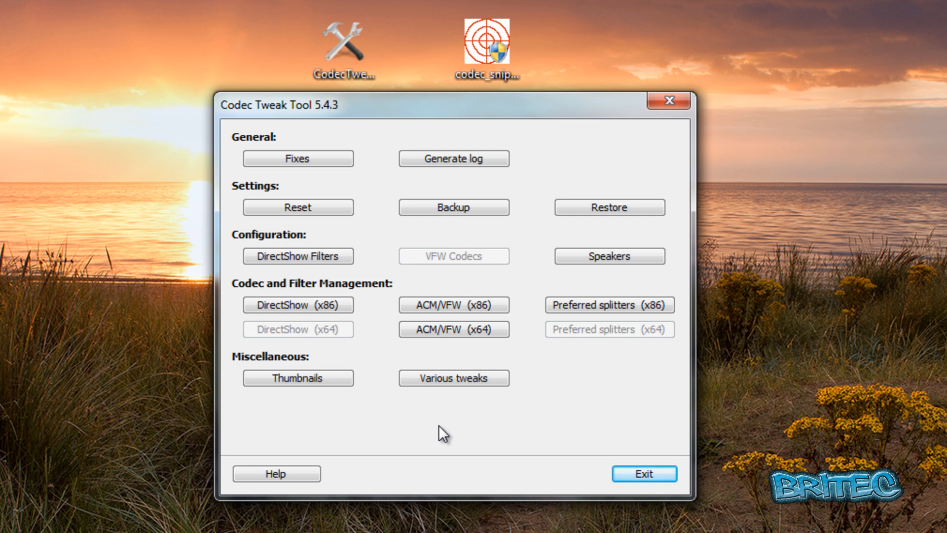
{"action": "mouse_move", "coordinate": [480, 424]}
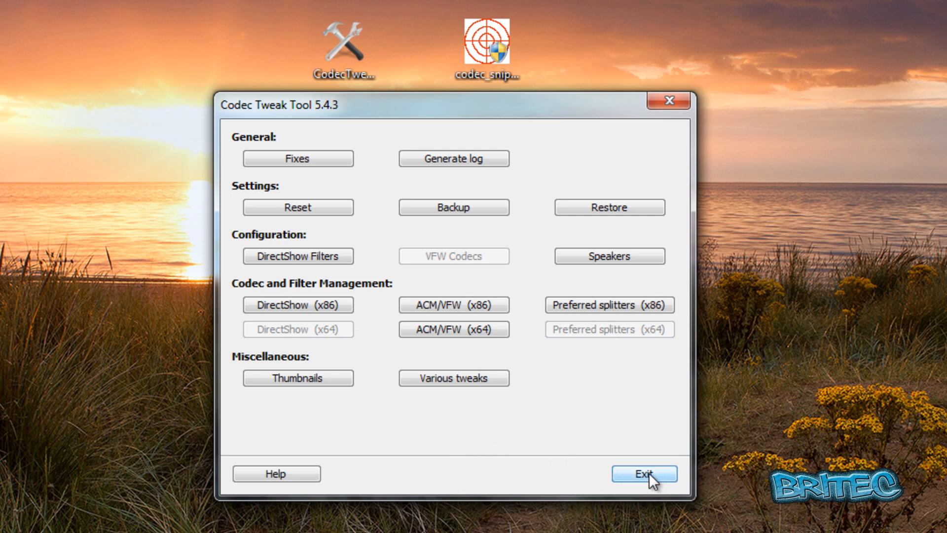
{"action": "mouse_move", "coordinate": [276, 472]}
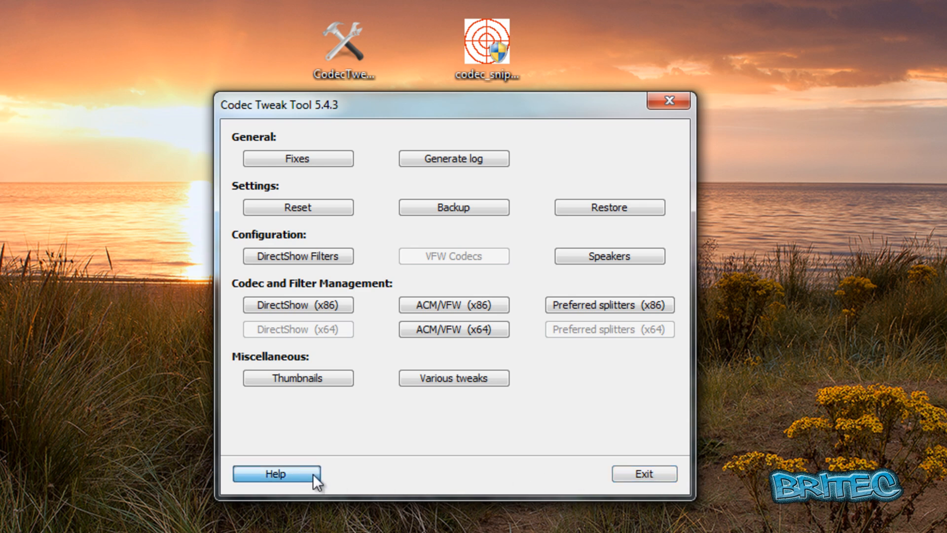
Scroll through the help document covering fixes, logs, splitters, thumbnails and tweaks
{"action": "left_click", "coordinate": [275, 472]}
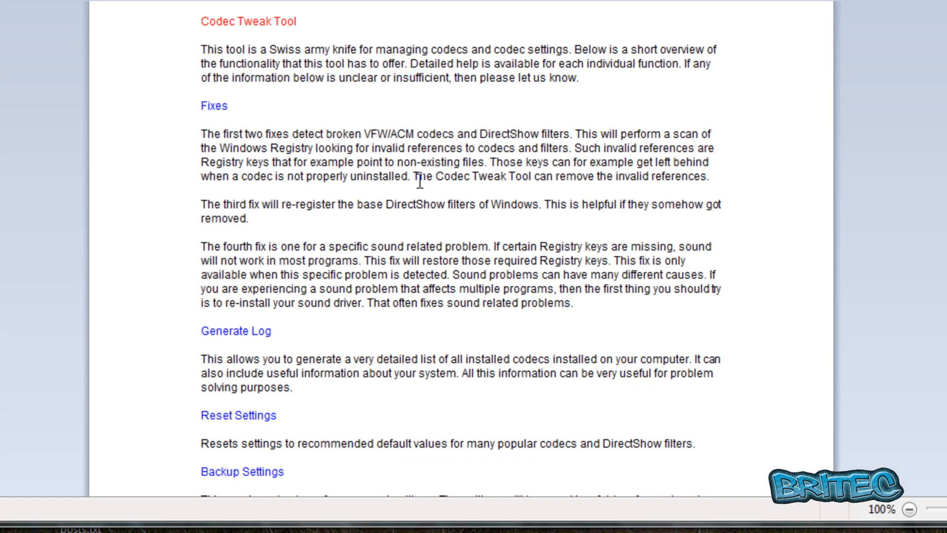
{"action": "scroll", "scroll_direction": "down", "scroll_amount": 3}
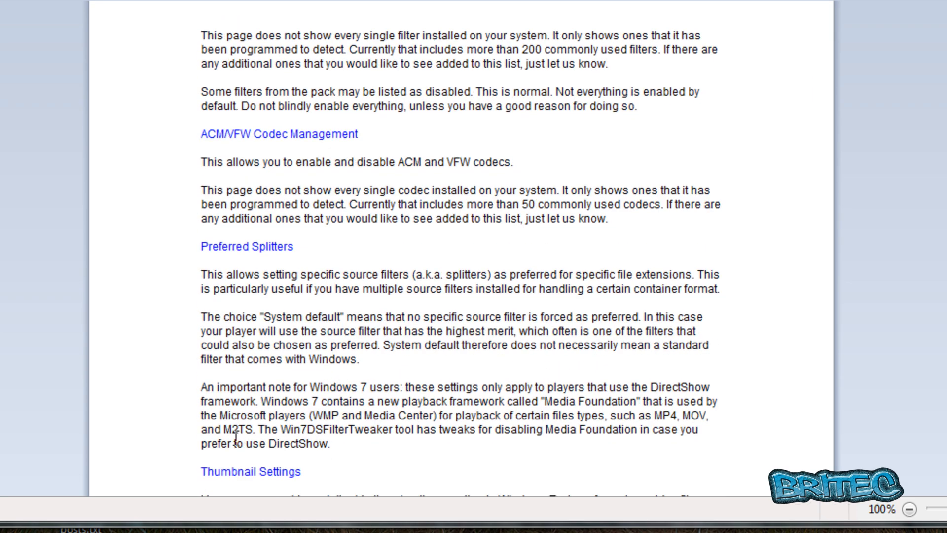
{"action": "scroll", "scroll_direction": "down", "scroll_amount": 3}
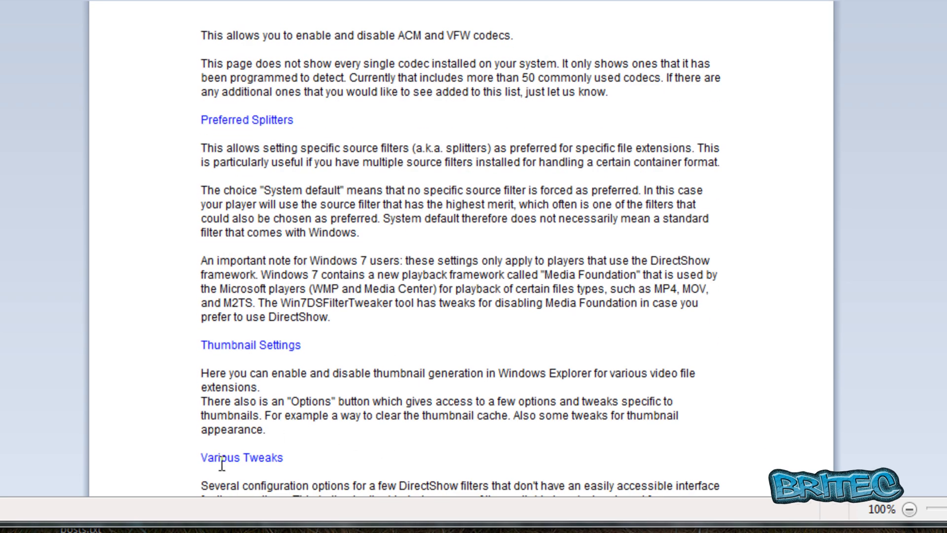
{"action": "scroll", "scroll_direction": "down", "scroll_amount": 3}
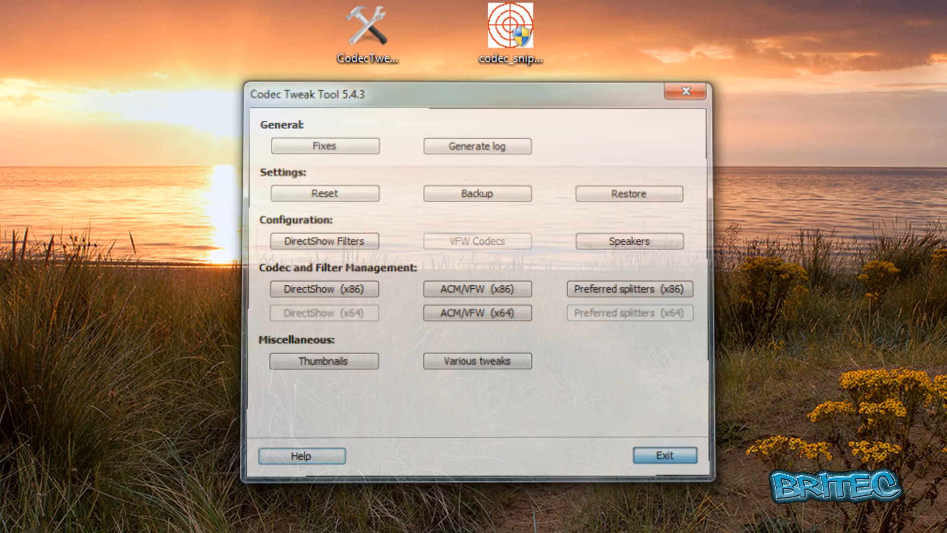
Exit Codec Tweak Tool and run codec_sniper.exe from the desktop
{"action": "left_click", "coordinate": [684, 91]}
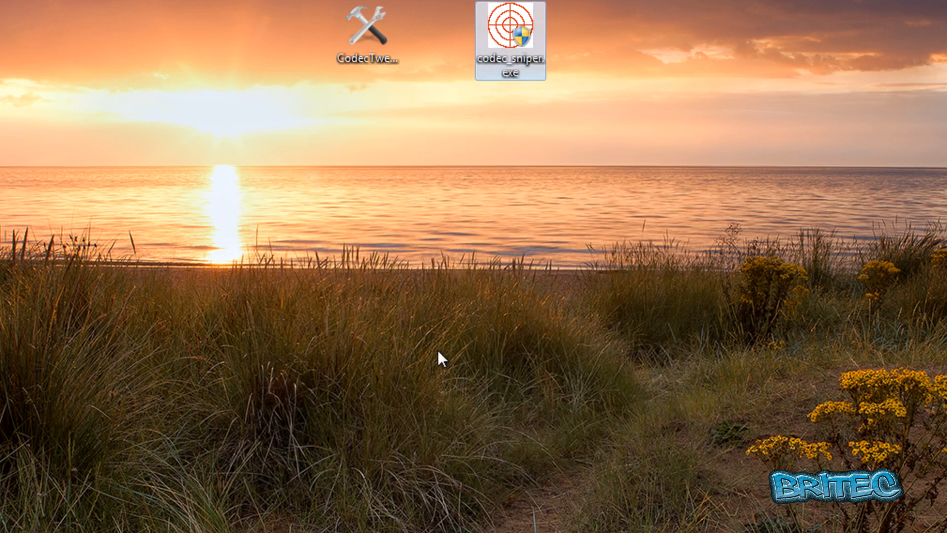
{"action": "right_click", "coordinate": [509, 33]}
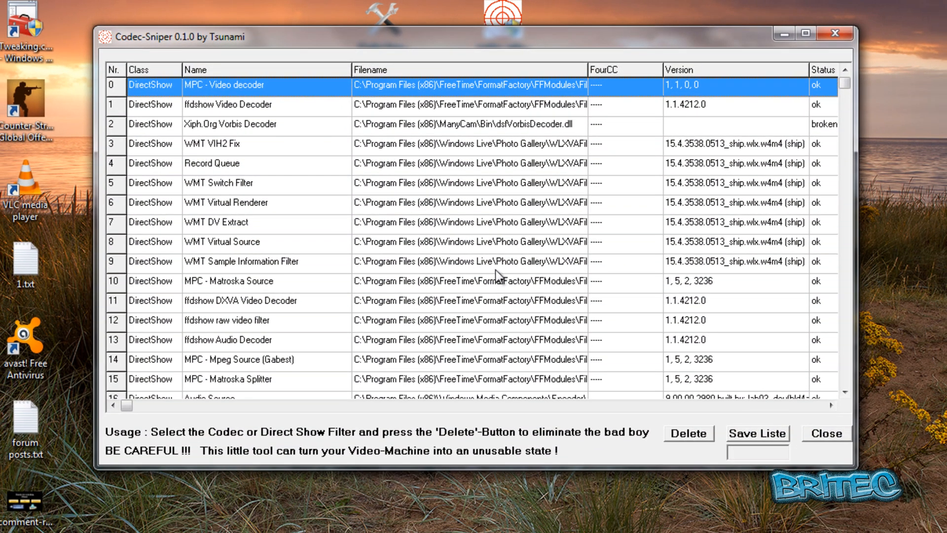
{"action": "mouse_move", "coordinate": [424, 228]}
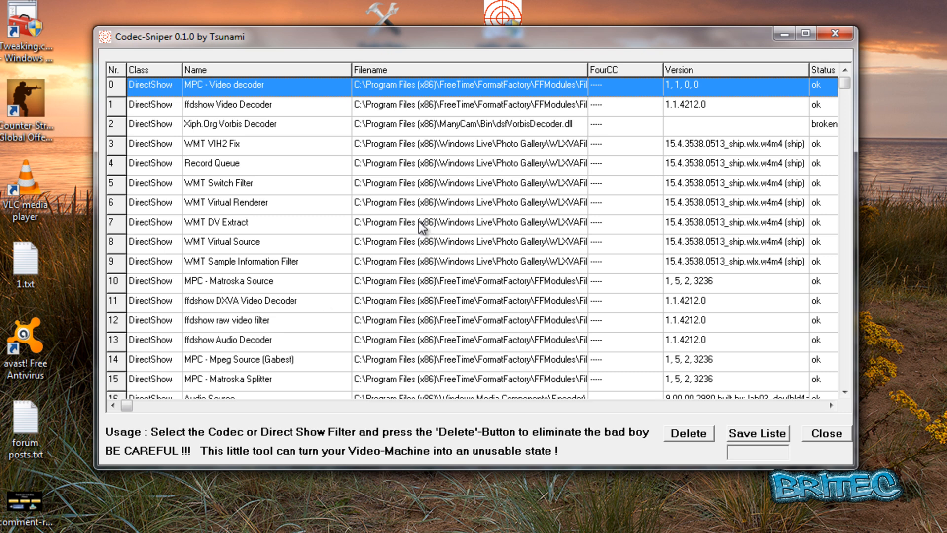
{"action": "mouse_move", "coordinate": [807, 146]}
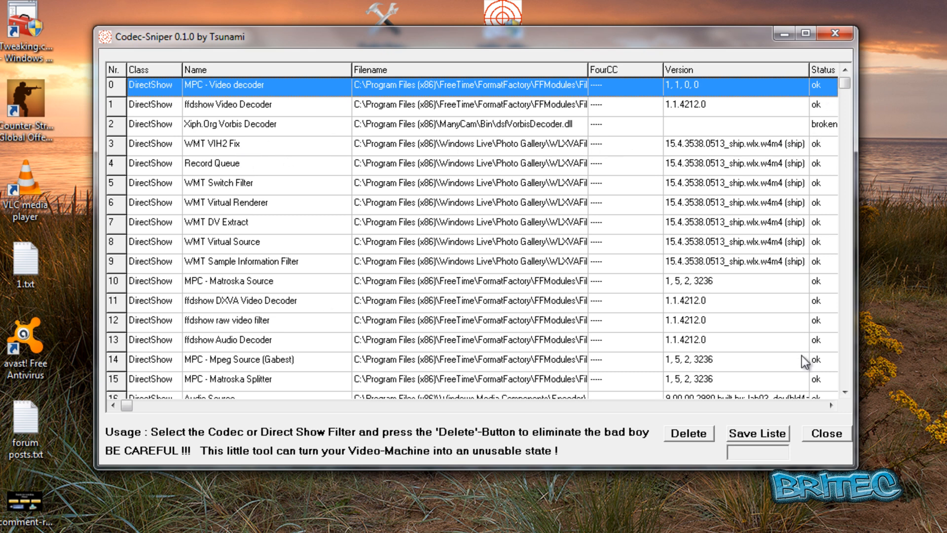
{"action": "mouse_move", "coordinate": [834, 123]}
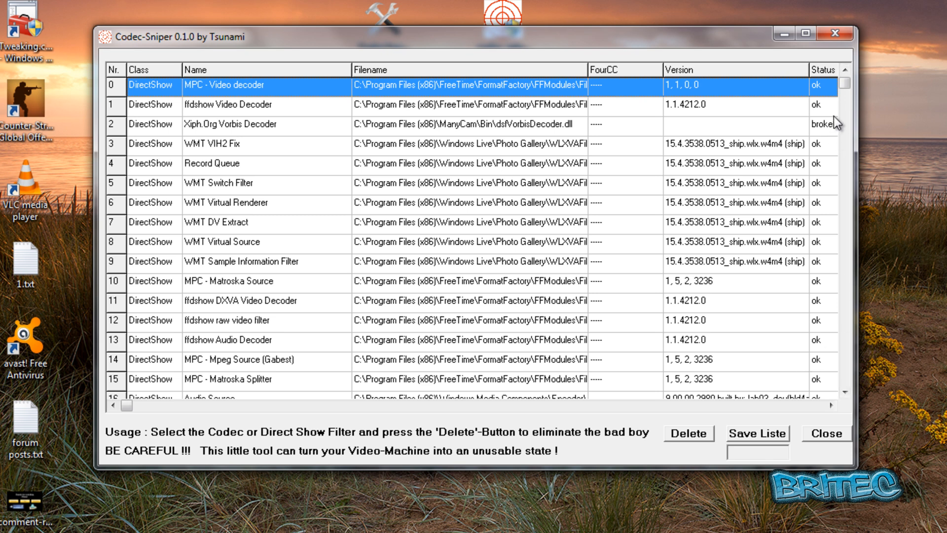
Select row 2, the broken Xiph.Org Vorbis Decoder, as the filter to remove
{"action": "left_click", "coordinate": [242, 124]}
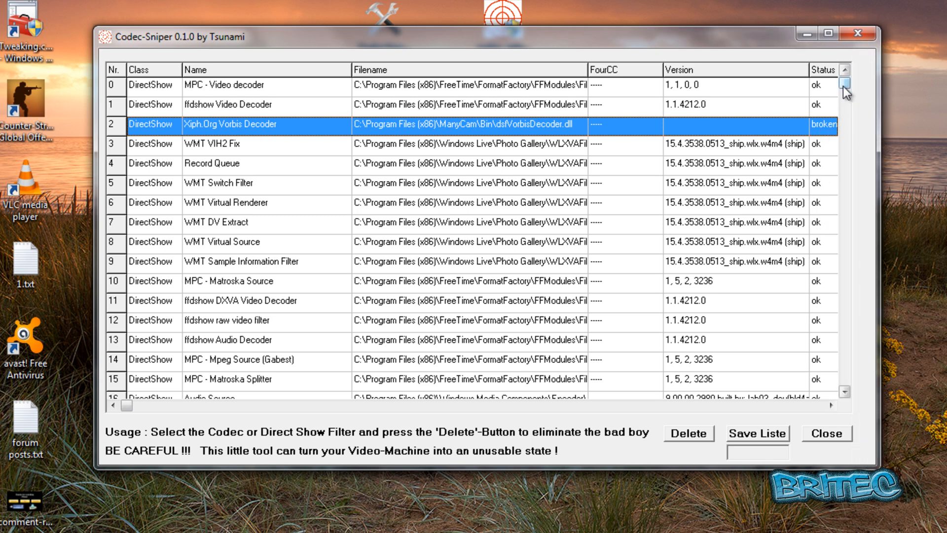
{"action": "scroll", "scroll_direction": "down", "scroll_amount": 3}
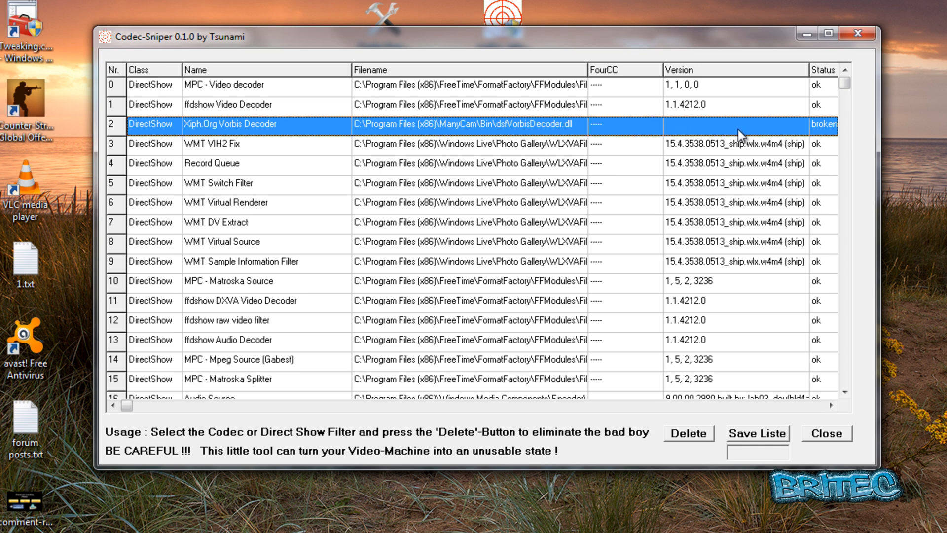
{"action": "mouse_move", "coordinate": [686, 440]}
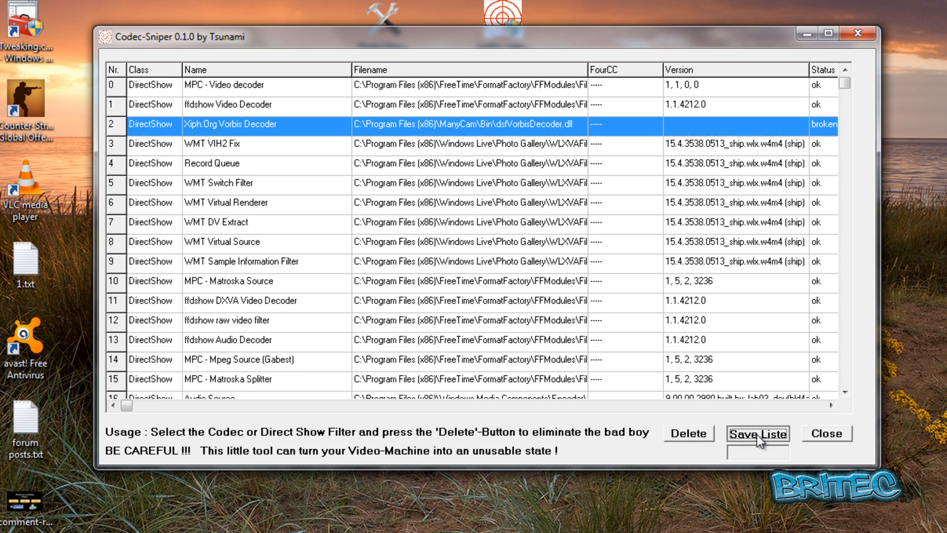
{"action": "left_click", "coordinate": [757, 433]}
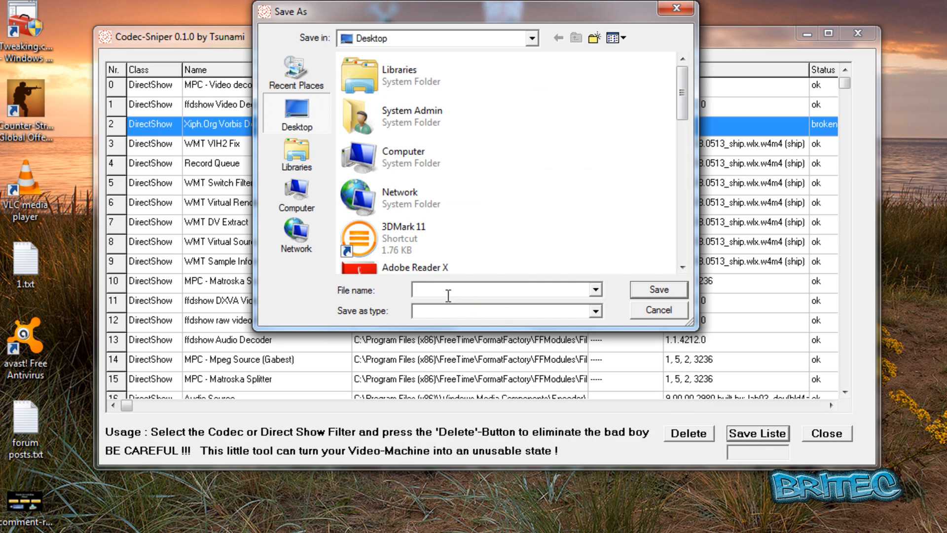
{"action": "left_click", "coordinate": [657, 309]}
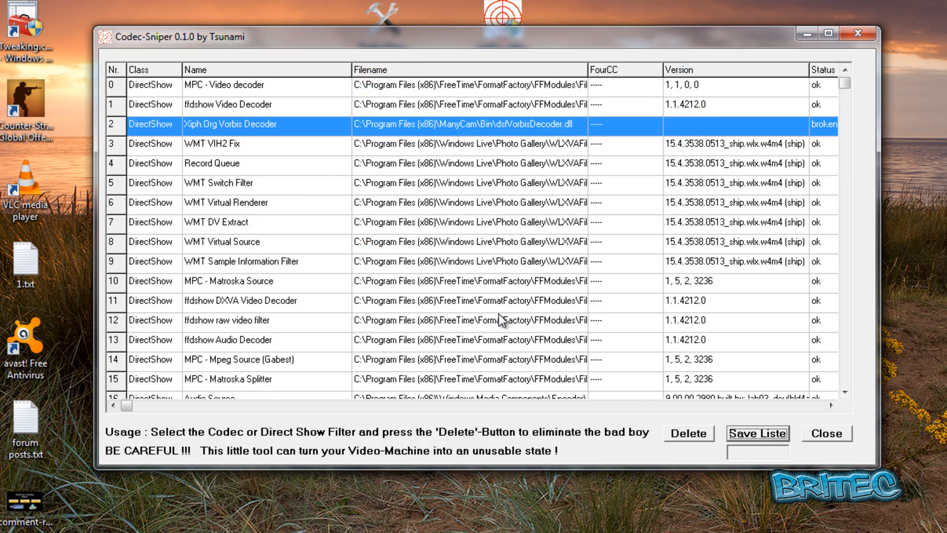
{"action": "mouse_move", "coordinate": [424, 270]}
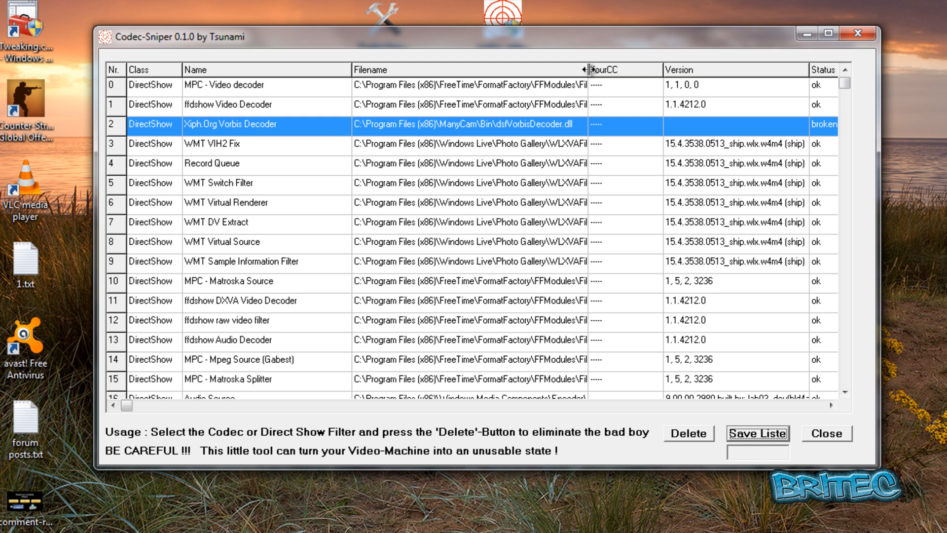
{"action": "mouse_move", "coordinate": [390, 321]}
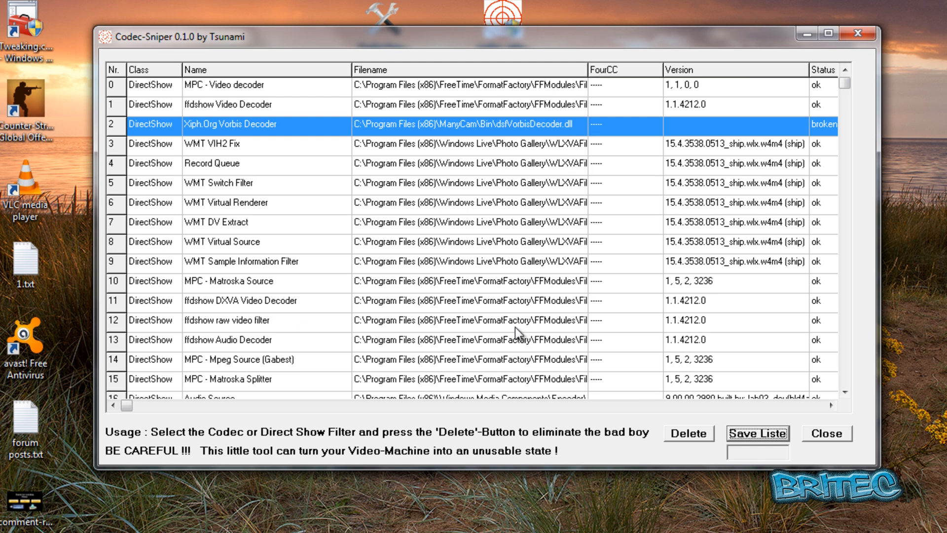
{"action": "mouse_move", "coordinate": [368, 288]}
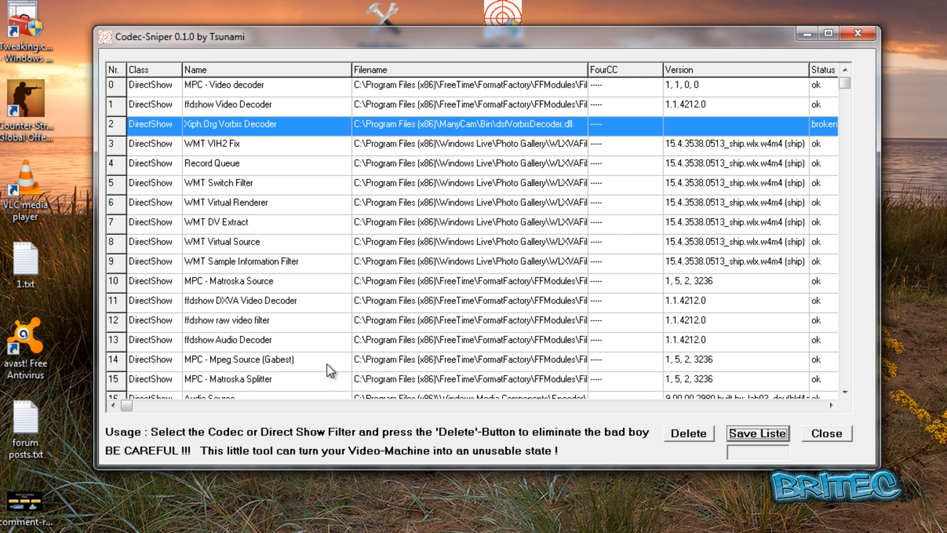
{"action": "mouse_move", "coordinate": [704, 228]}
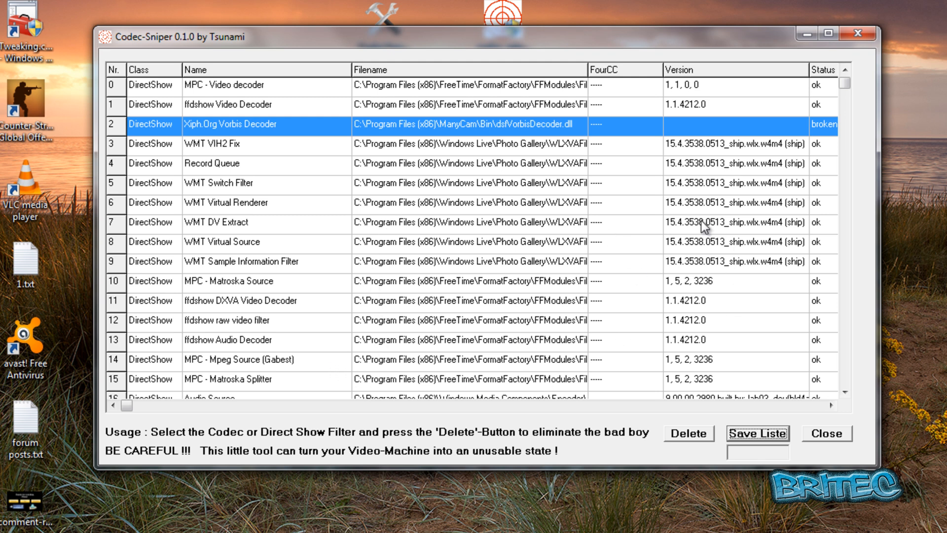
{"action": "mouse_move", "coordinate": [472, 327]}
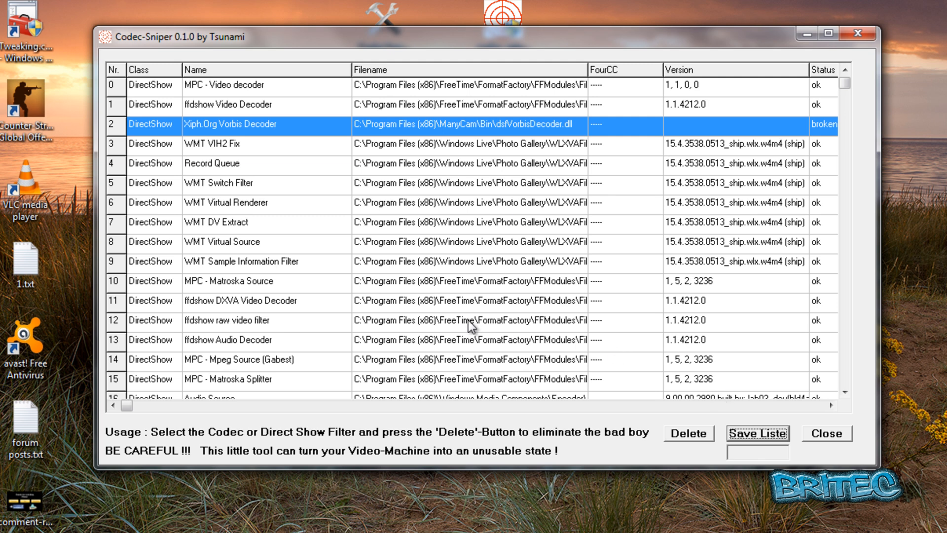
{"action": "mouse_move", "coordinate": [444, 329]}
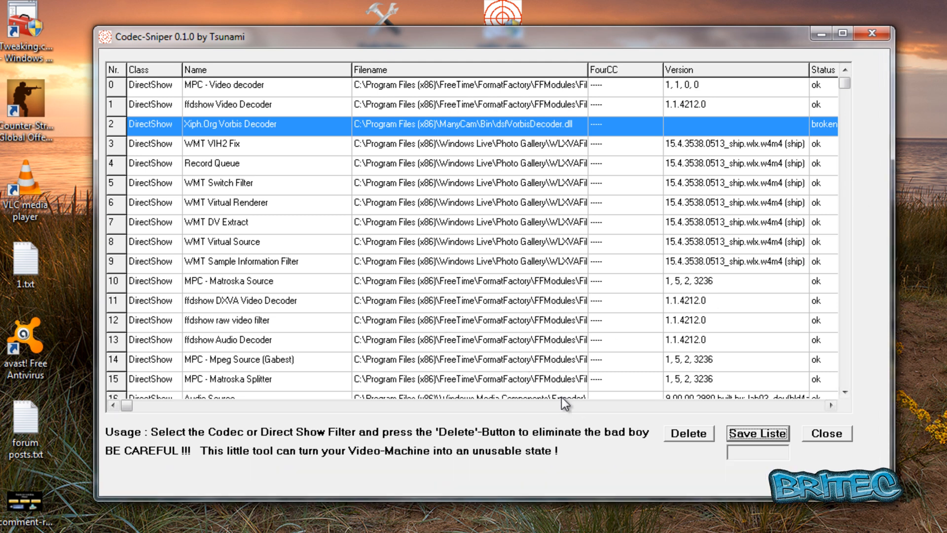
{"action": "mouse_move", "coordinate": [828, 106]}
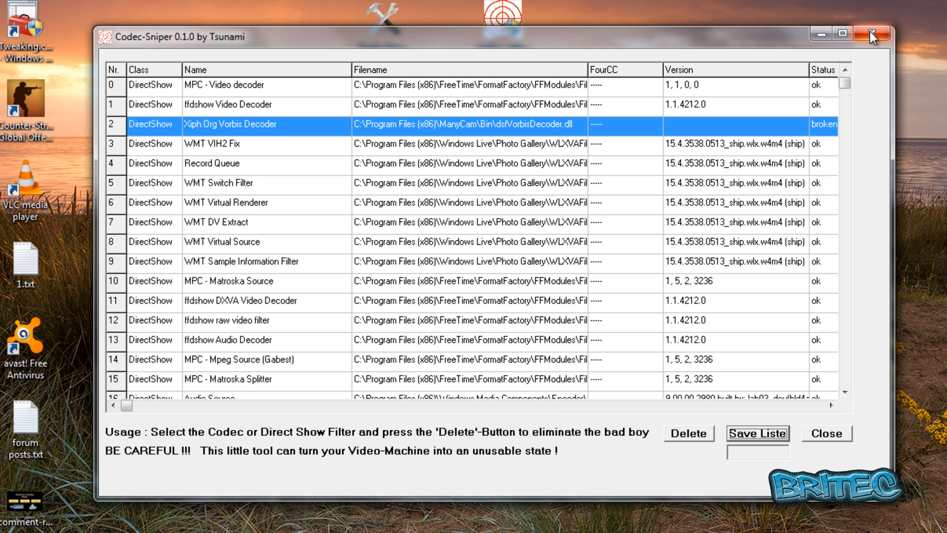
Close Codec-Sniper, returning to the desktop with both codec utility icons
{"action": "left_click", "coordinate": [870, 35]}
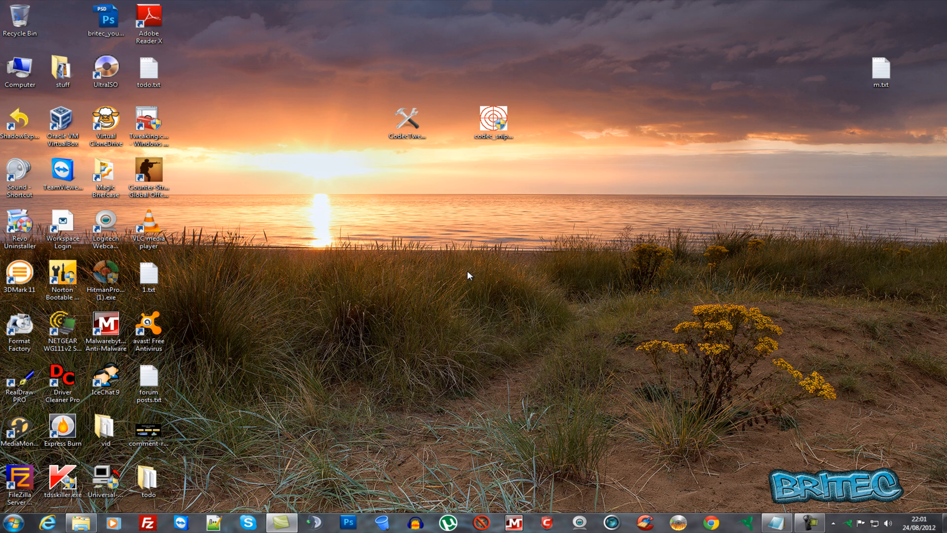
{"action": "mouse_move", "coordinate": [177, 240]}
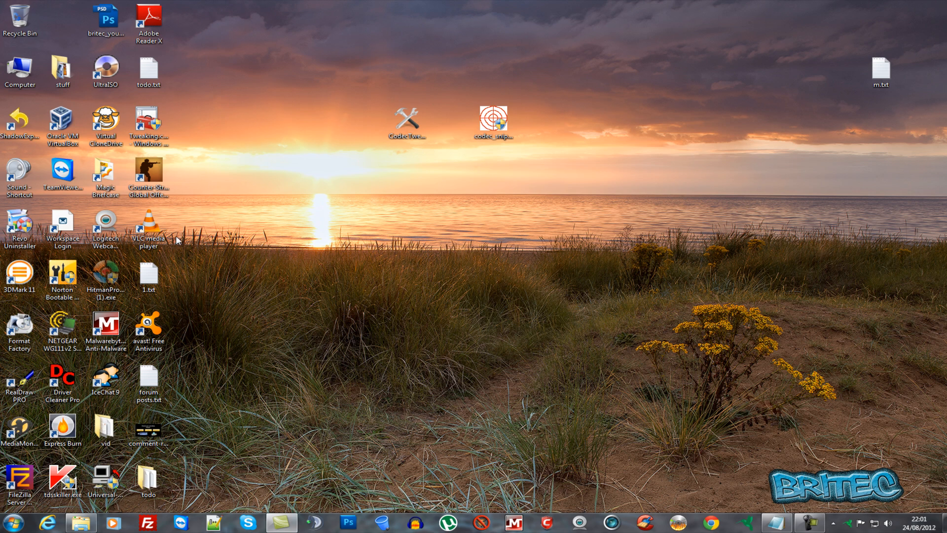
{"action": "mouse_move", "coordinate": [440, 225]}
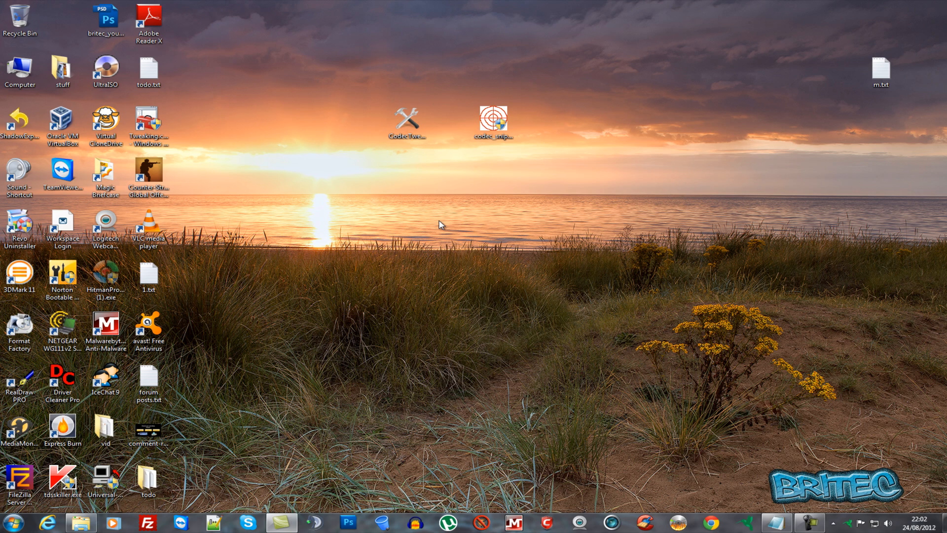
{"action": "mouse_move", "coordinate": [416, 232]}
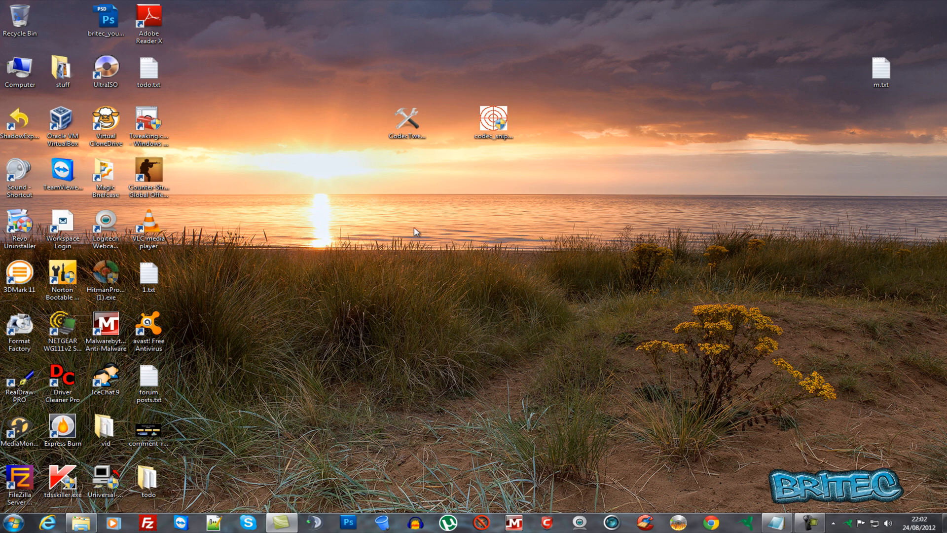
{"action": "left_click", "coordinate": [148, 228]}
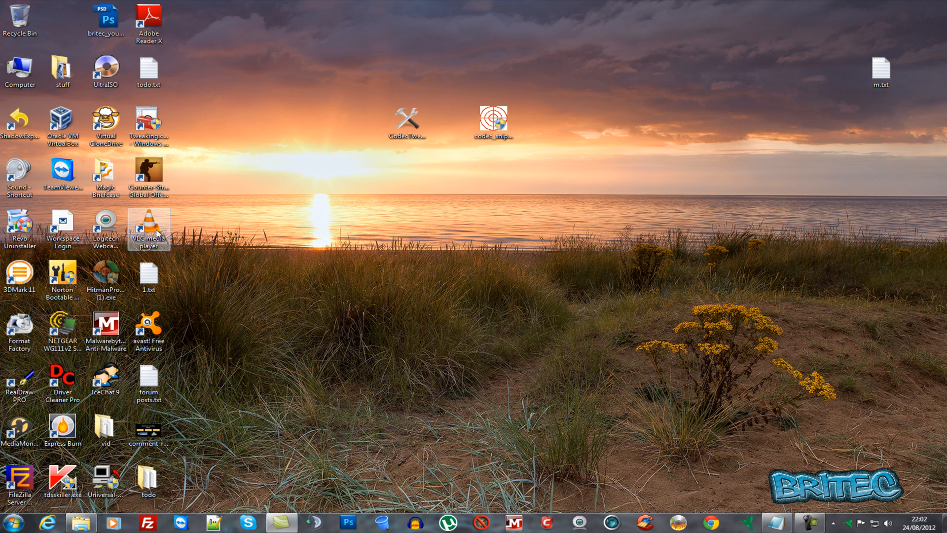
{"action": "mouse_move", "coordinate": [492, 235]}
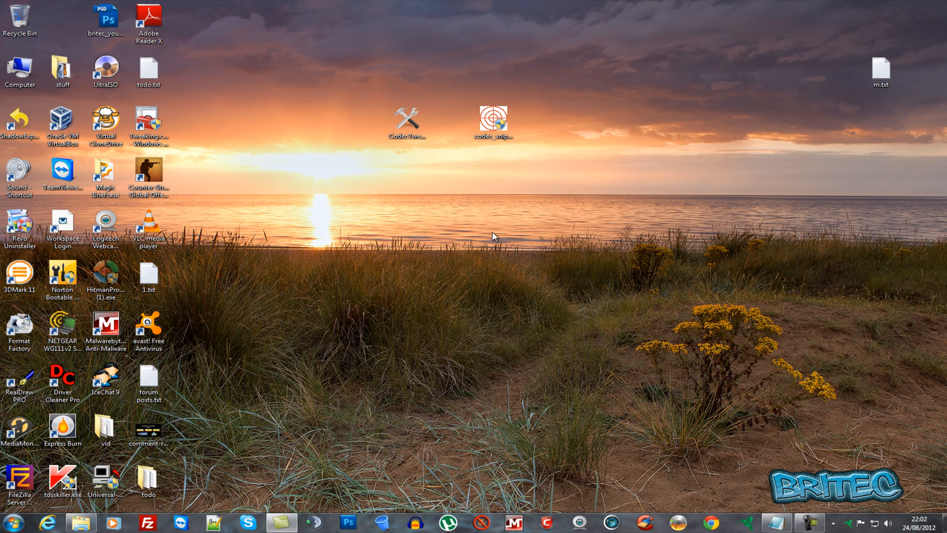
{"action": "mouse_move", "coordinate": [473, 238]}
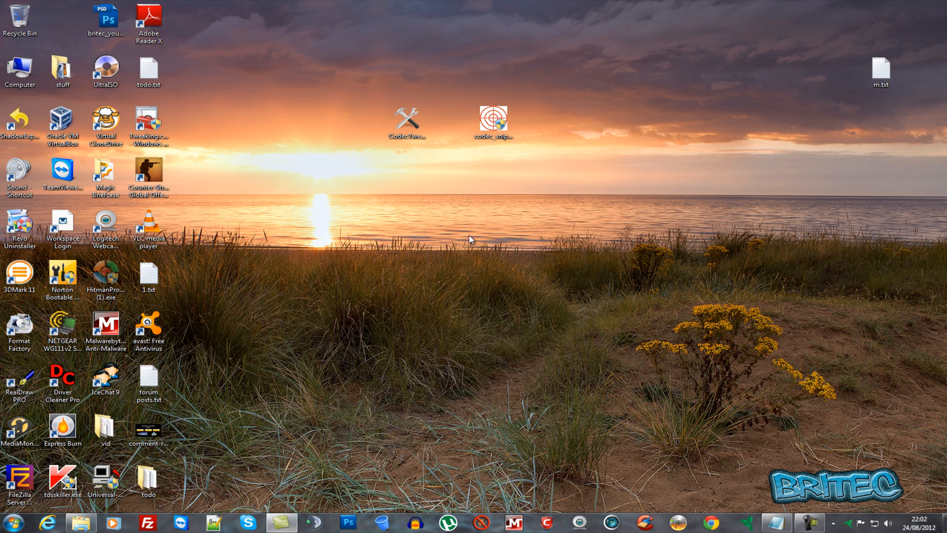